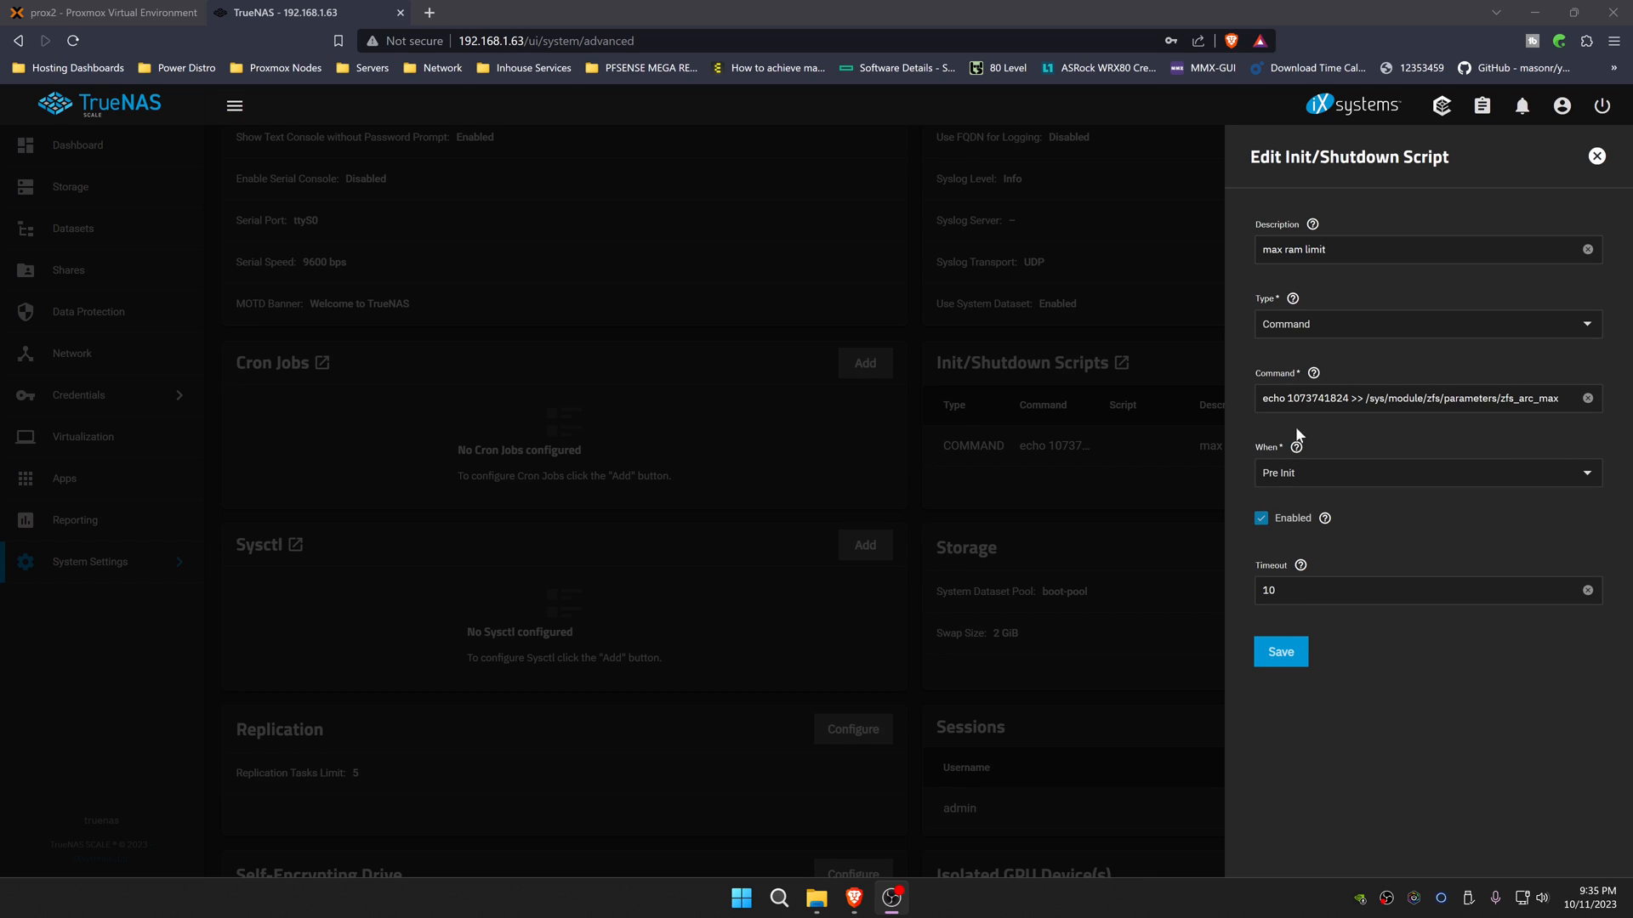
Step: Save the pre-init script capping ZFS ARC memory and return to the dashboard
{"action": "left_click", "coordinate": [1280, 651]}
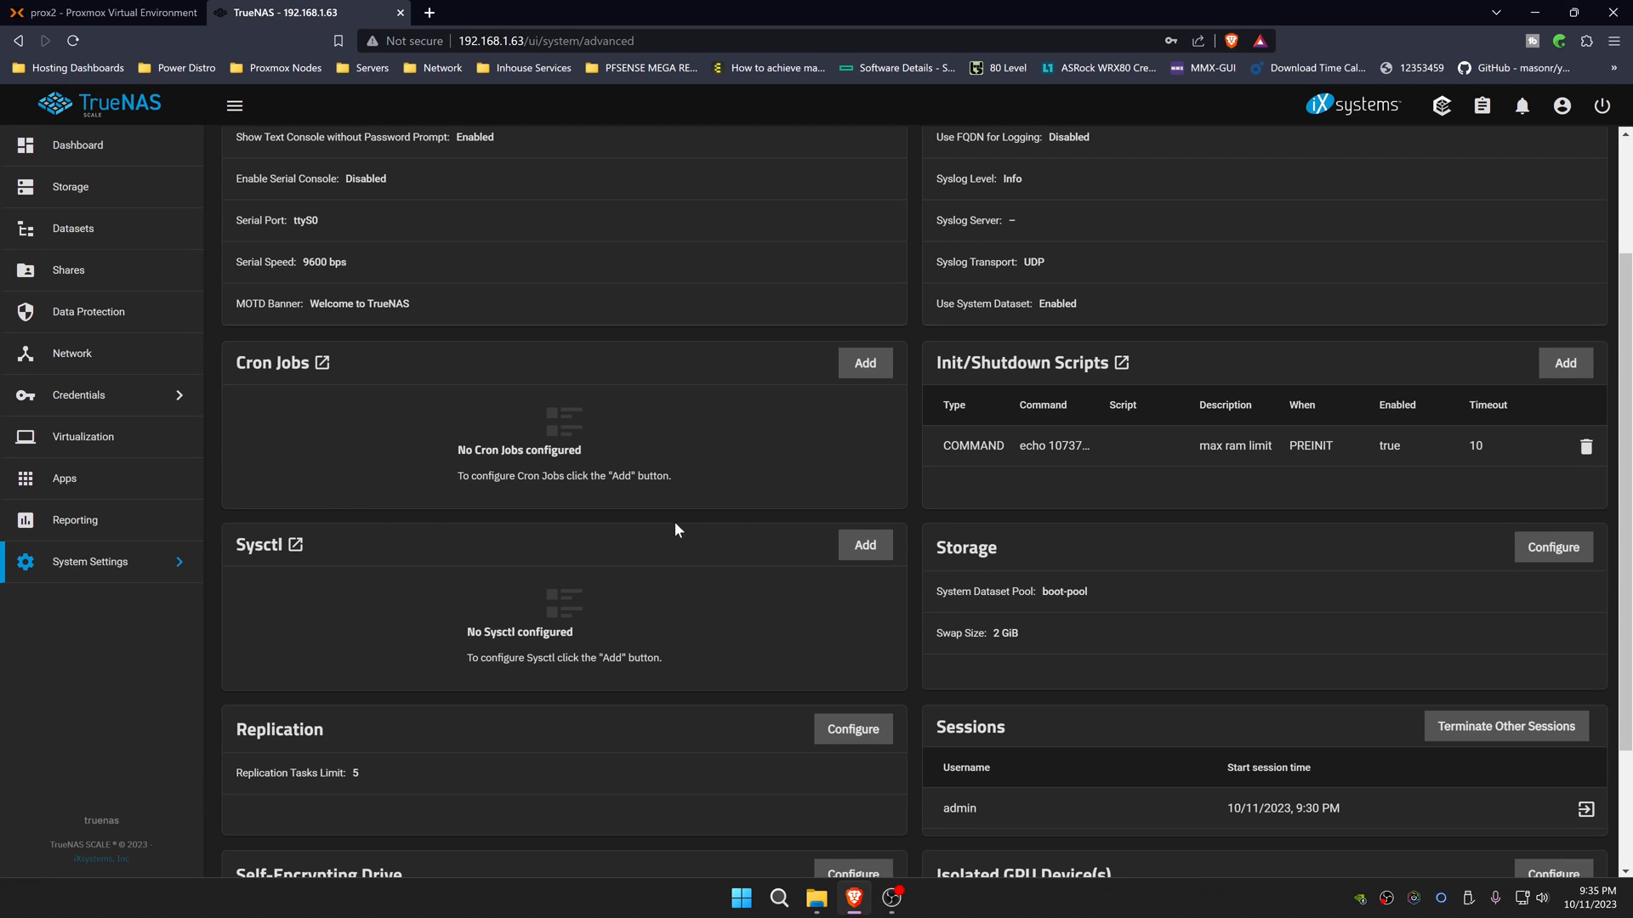
{"action": "left_click", "coordinate": [77, 144]}
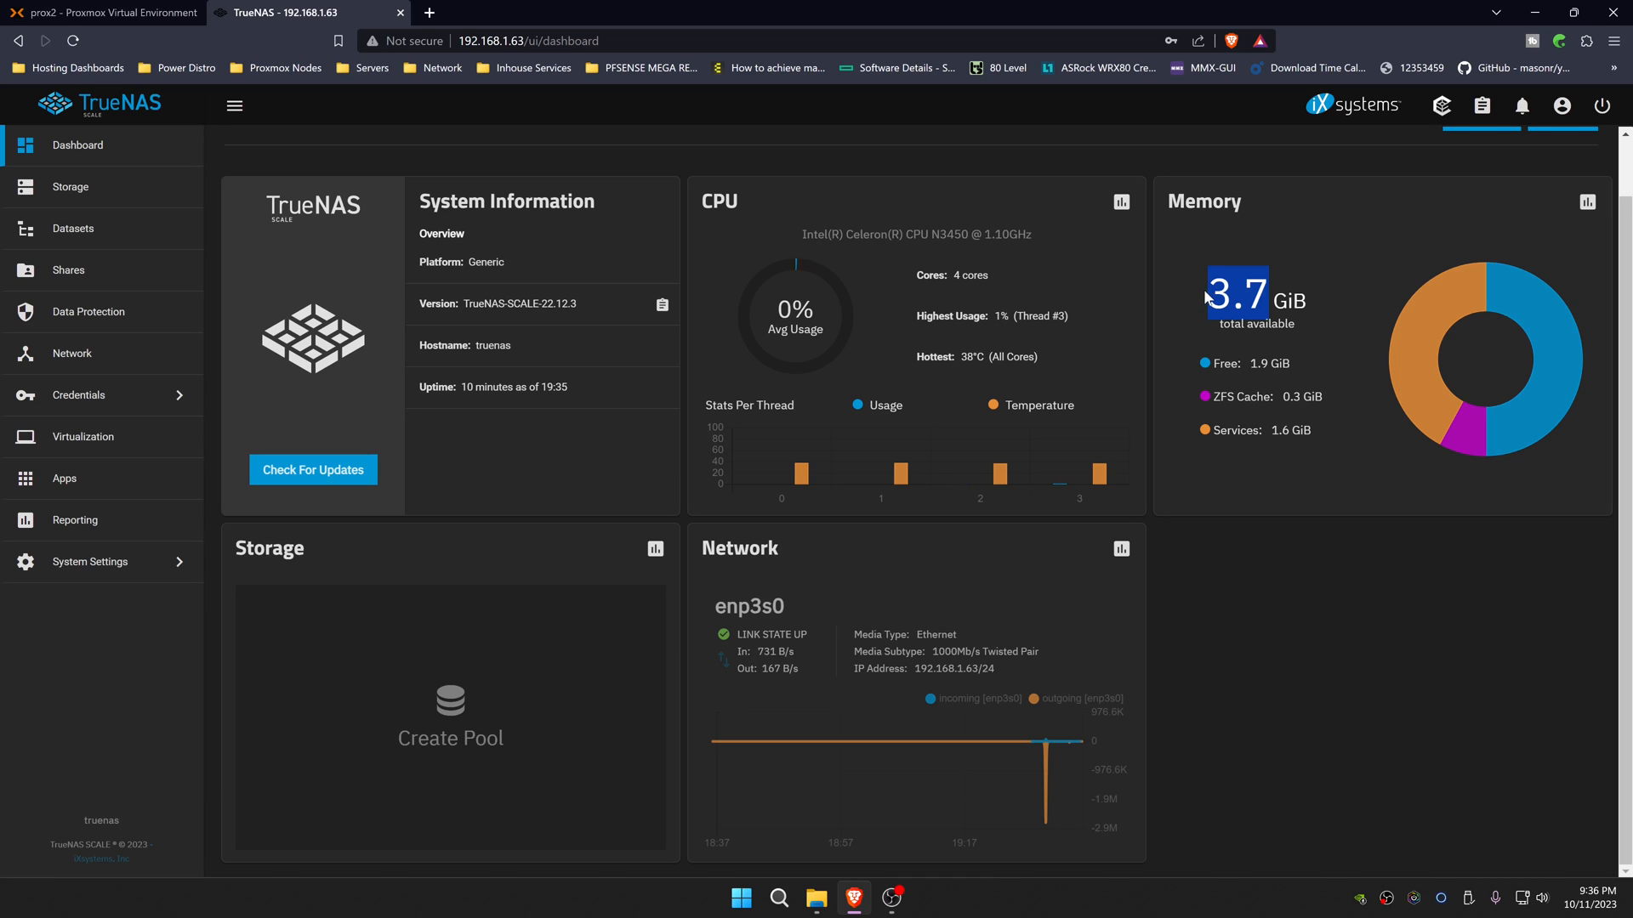
{"action": "mouse_move", "coordinate": [119, 216]}
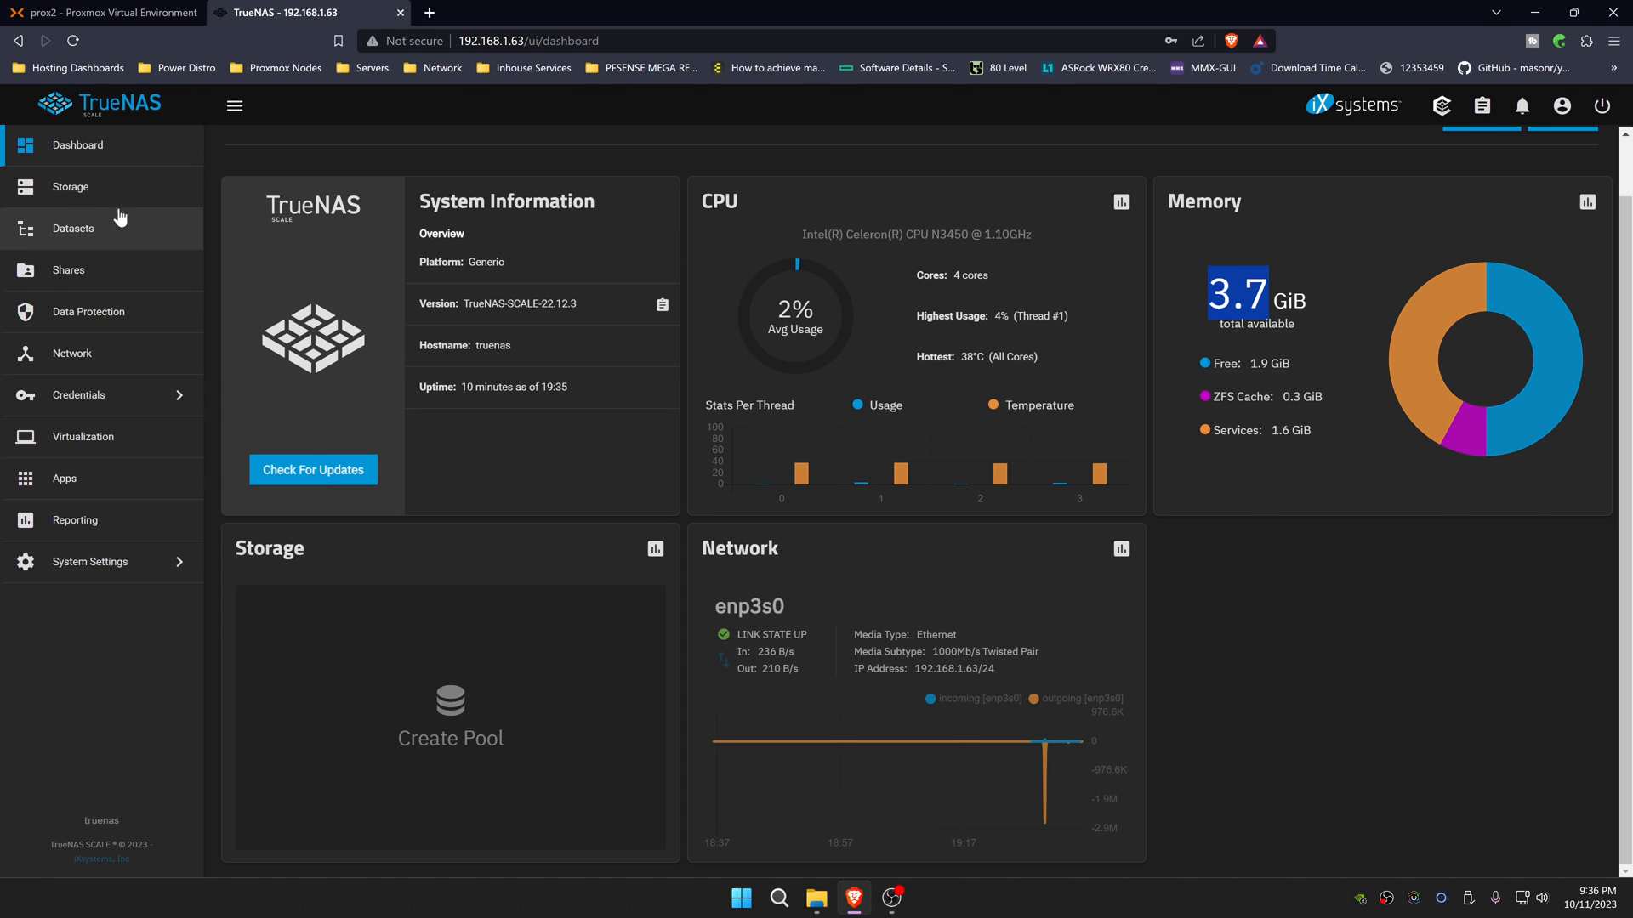
Step: Start a new pool named lowEpool and put all available disks in the data vdev
{"action": "left_click", "coordinate": [70, 186]}
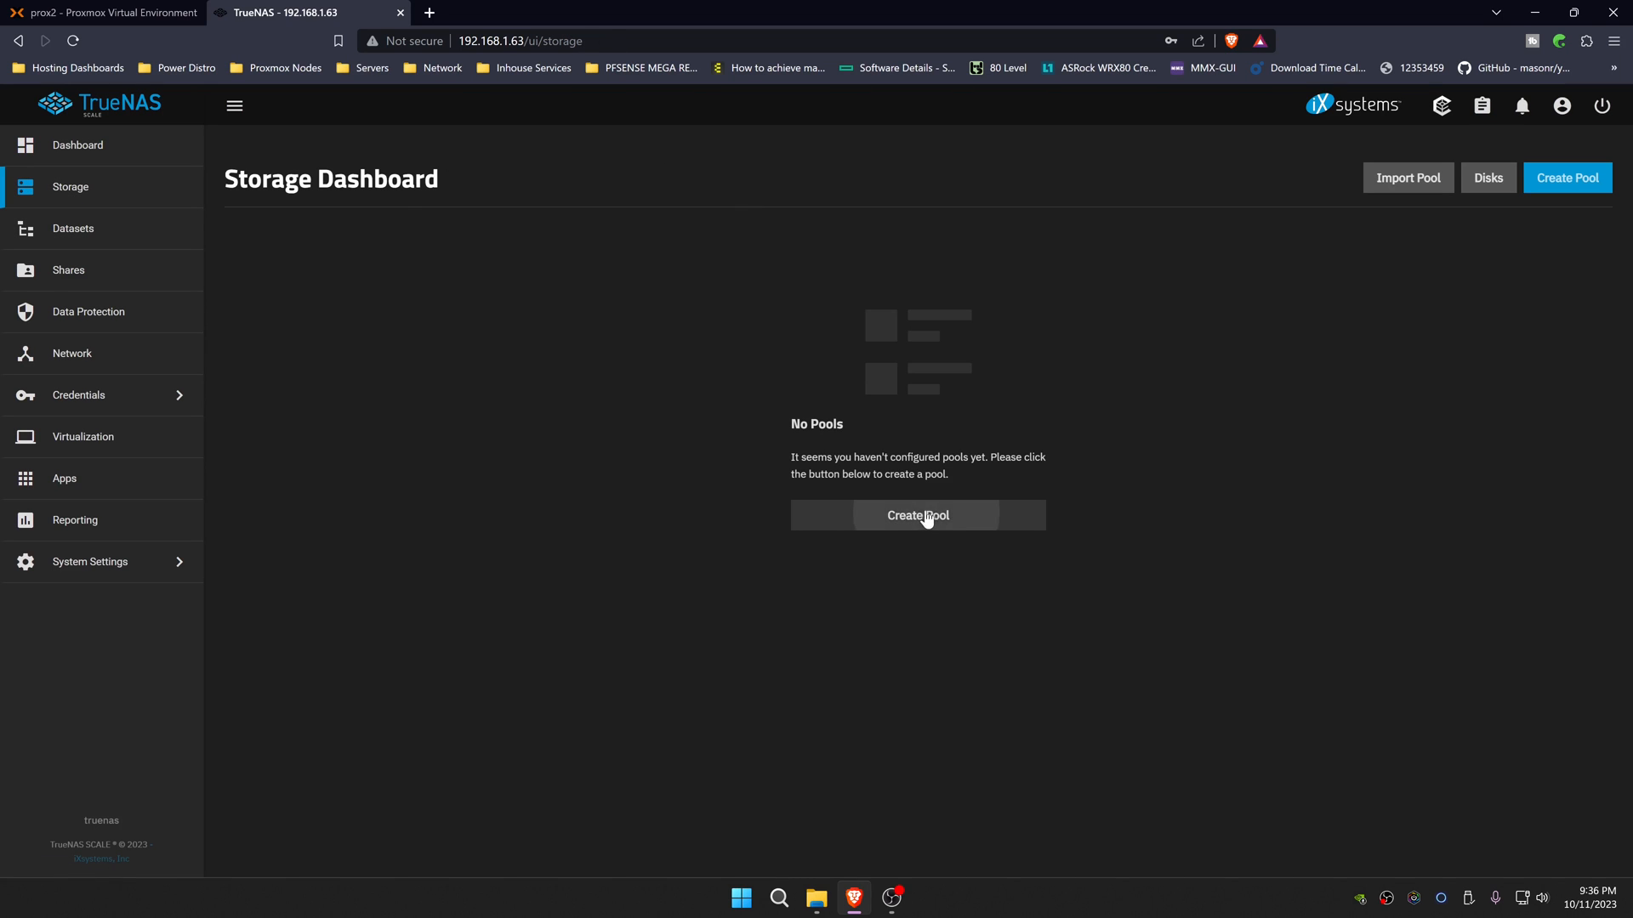
{"action": "left_click", "coordinate": [917, 515]}
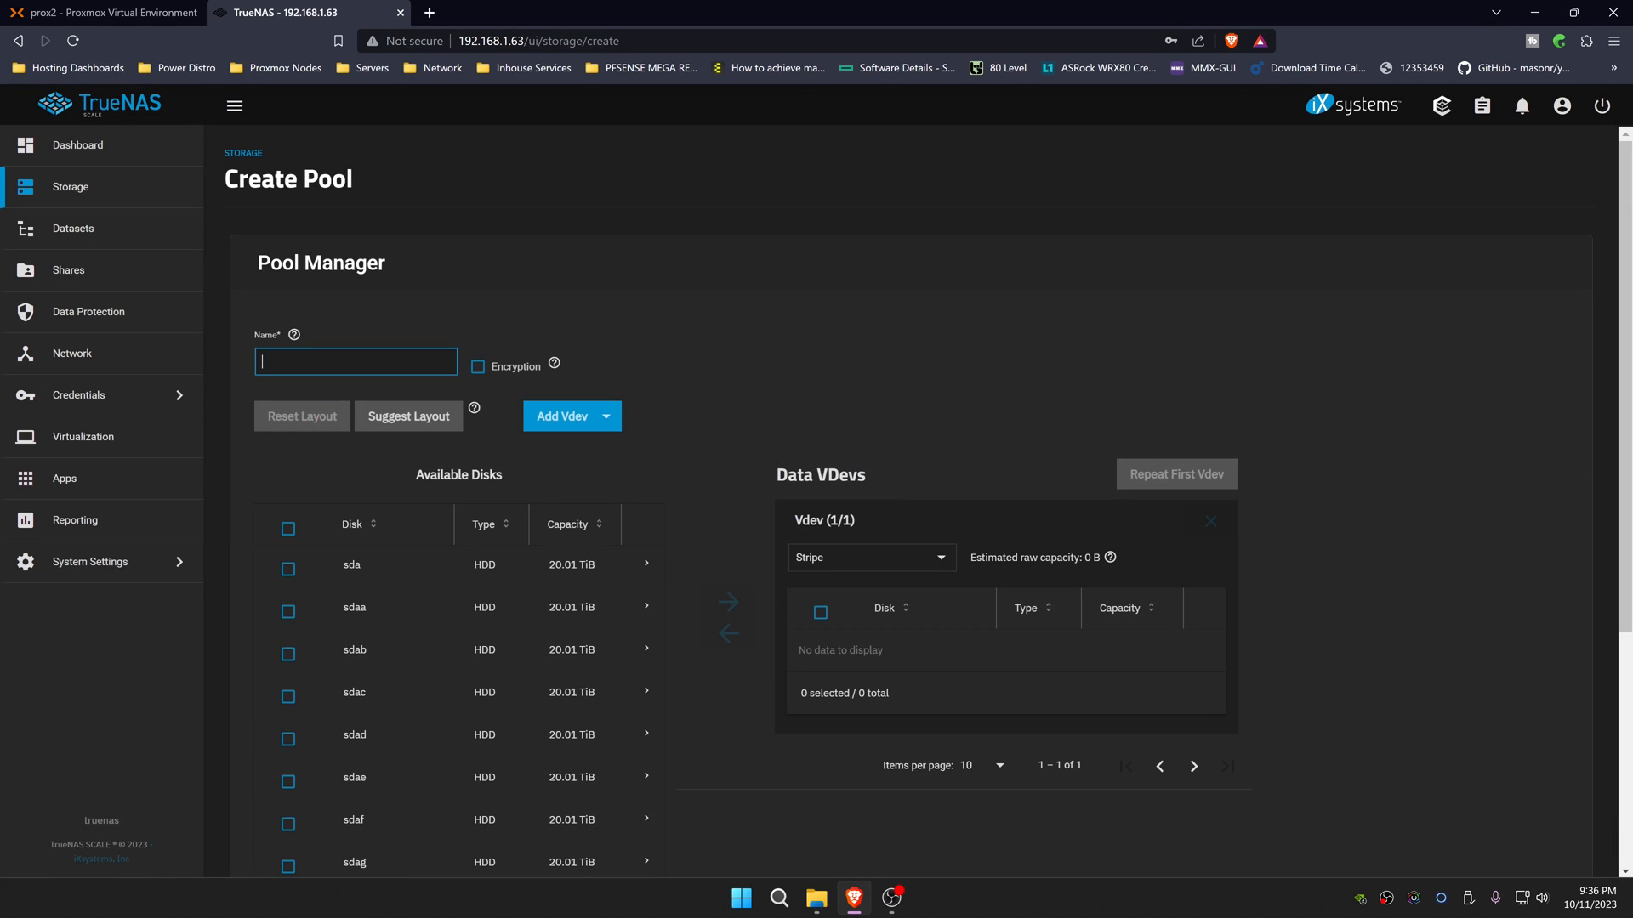
{"action": "type", "text": "low"}
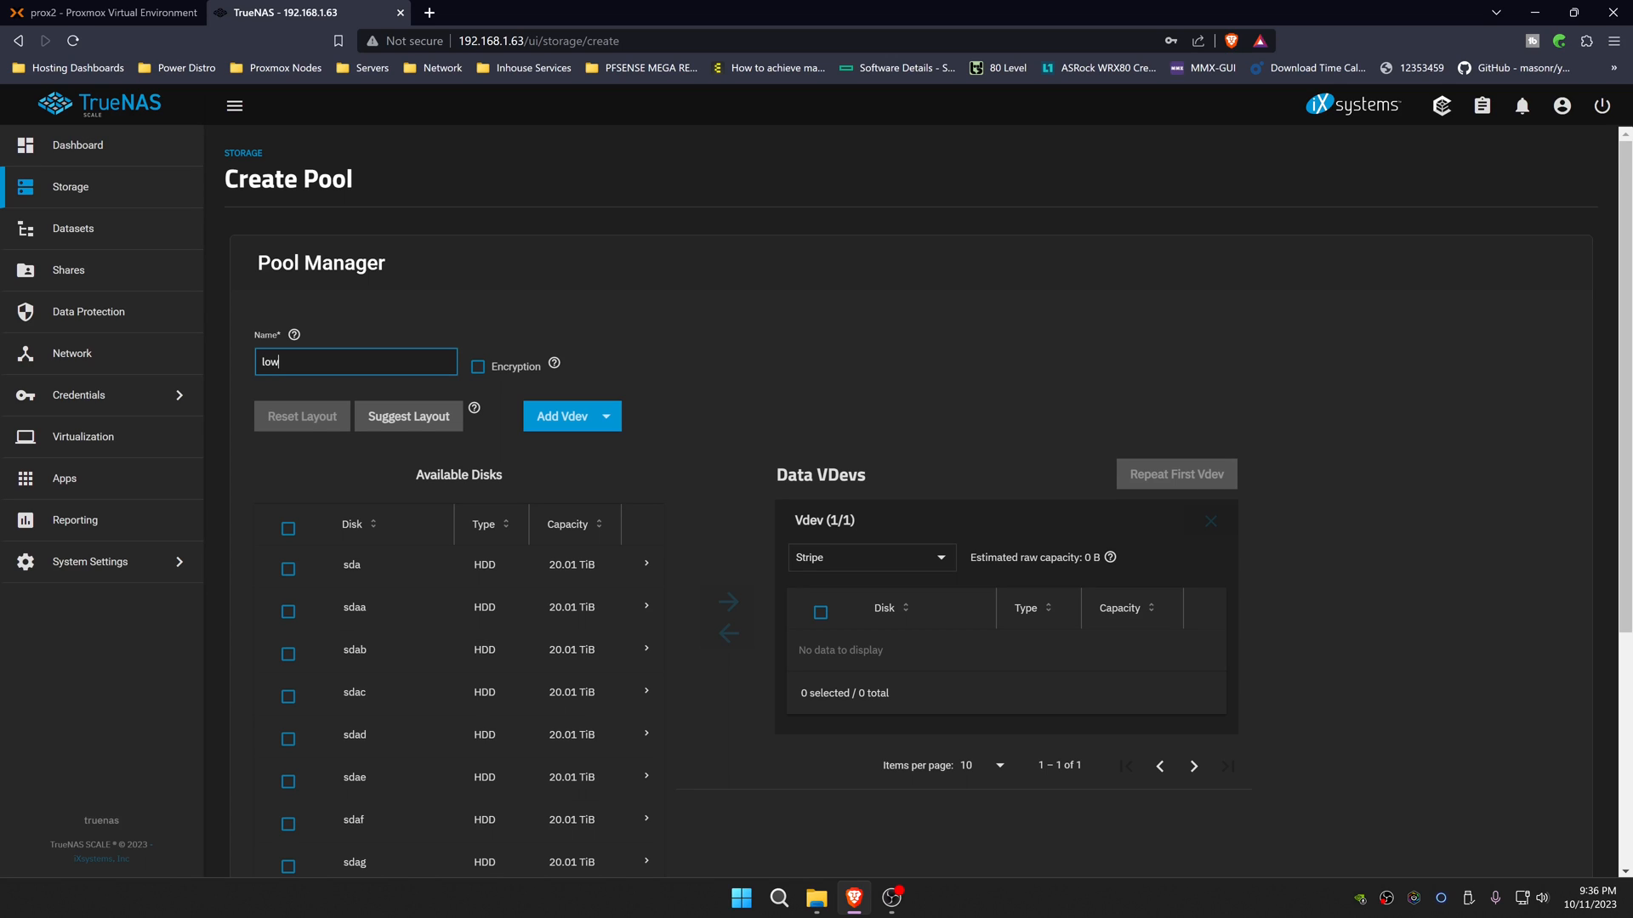
{"action": "type", "text": "Epool"}
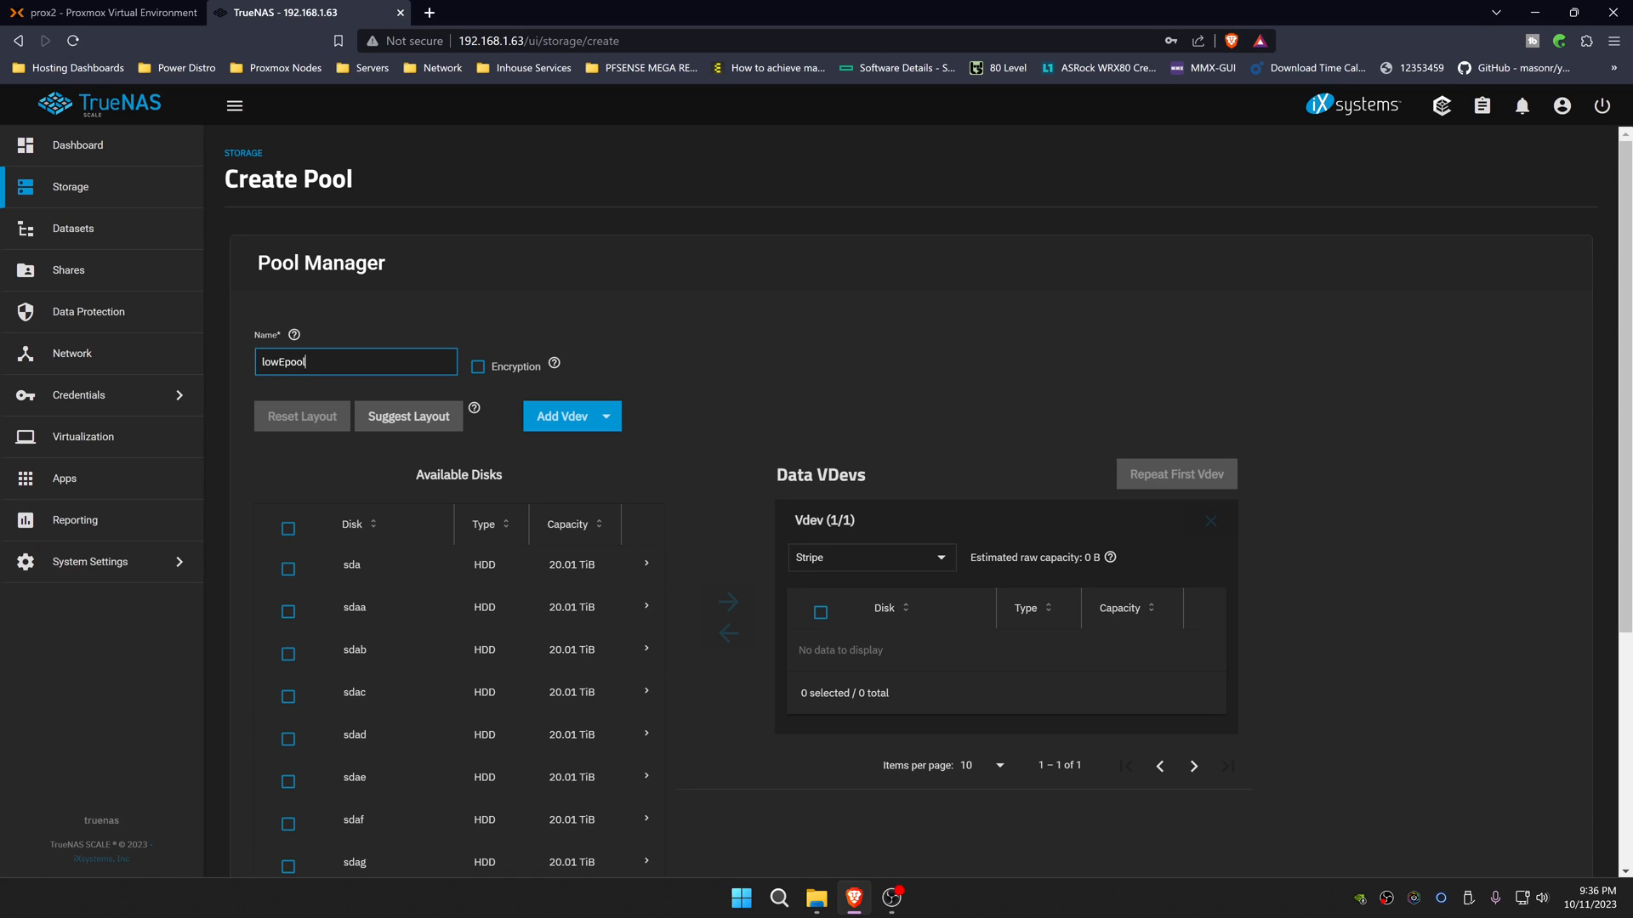
{"action": "left_click", "coordinate": [288, 528]}
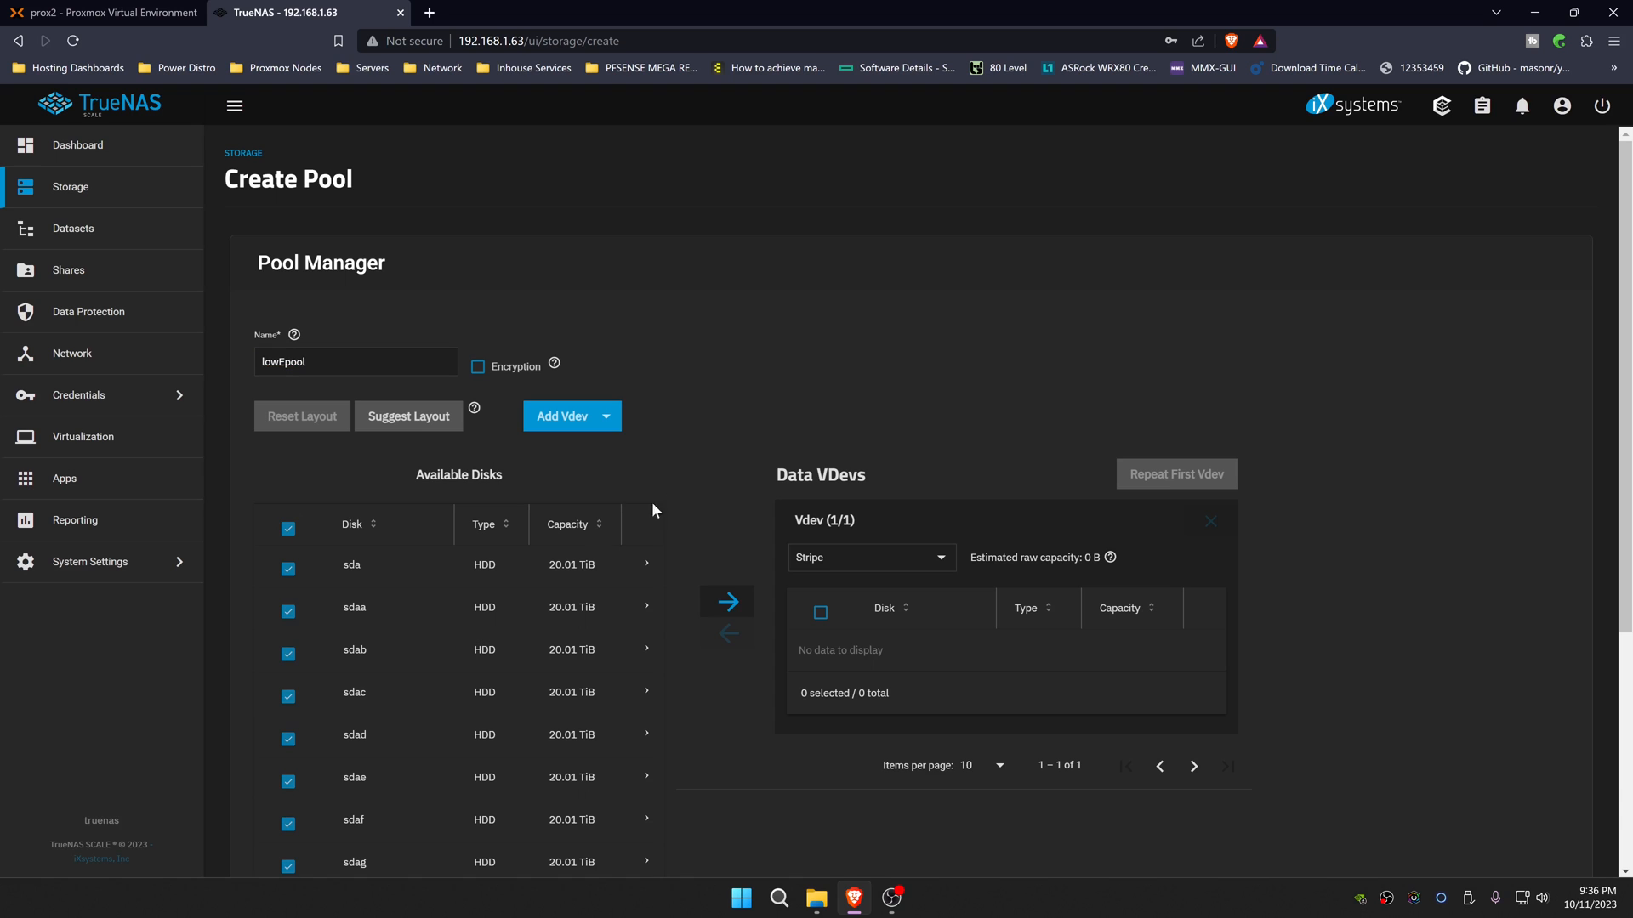
{"action": "left_click", "coordinate": [407, 415]}
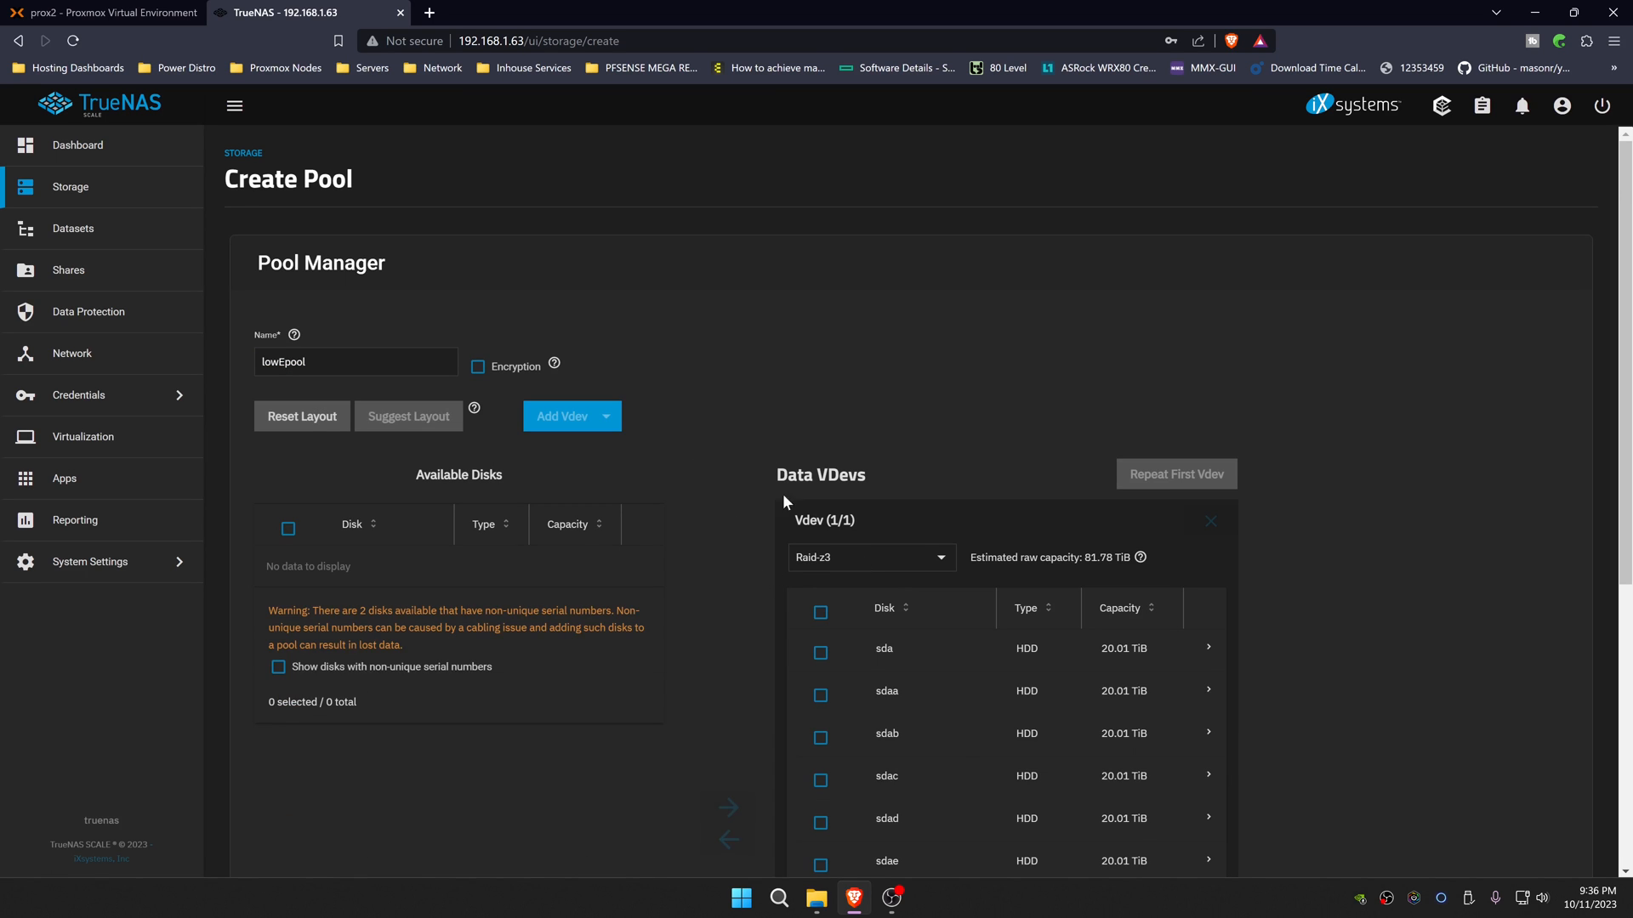
Step: Set the data vdev to RAID-Z2 and add a cache vdev using SSD sdav
{"action": "scroll", "scroll_direction": "down", "scroll_amount": 3}
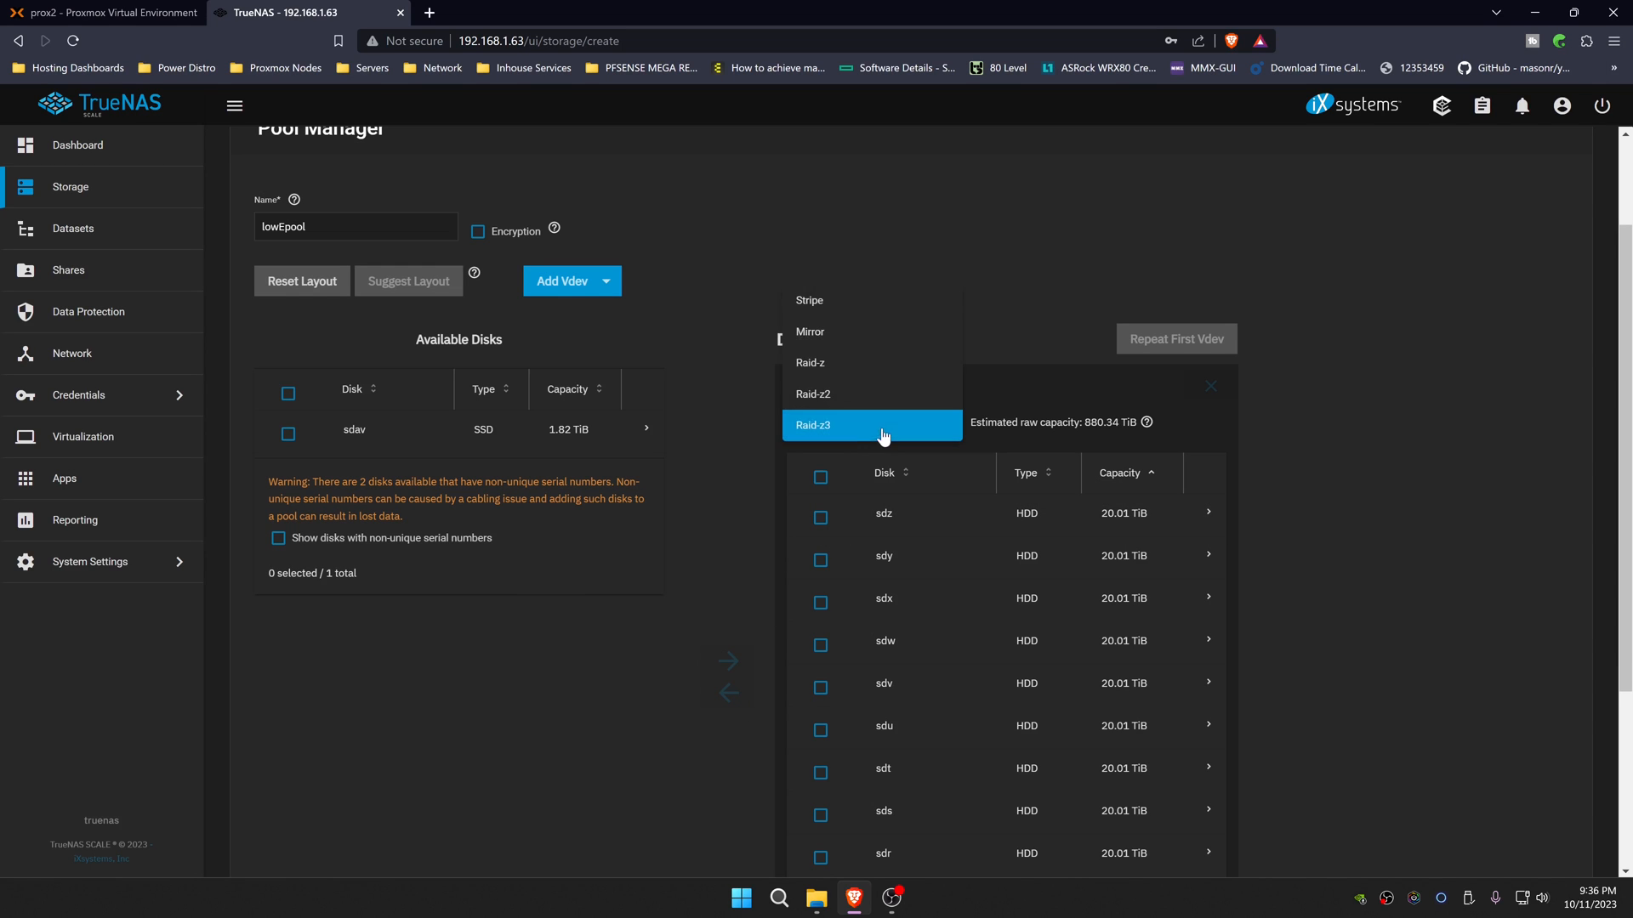
{"action": "left_click", "coordinate": [813, 394]}
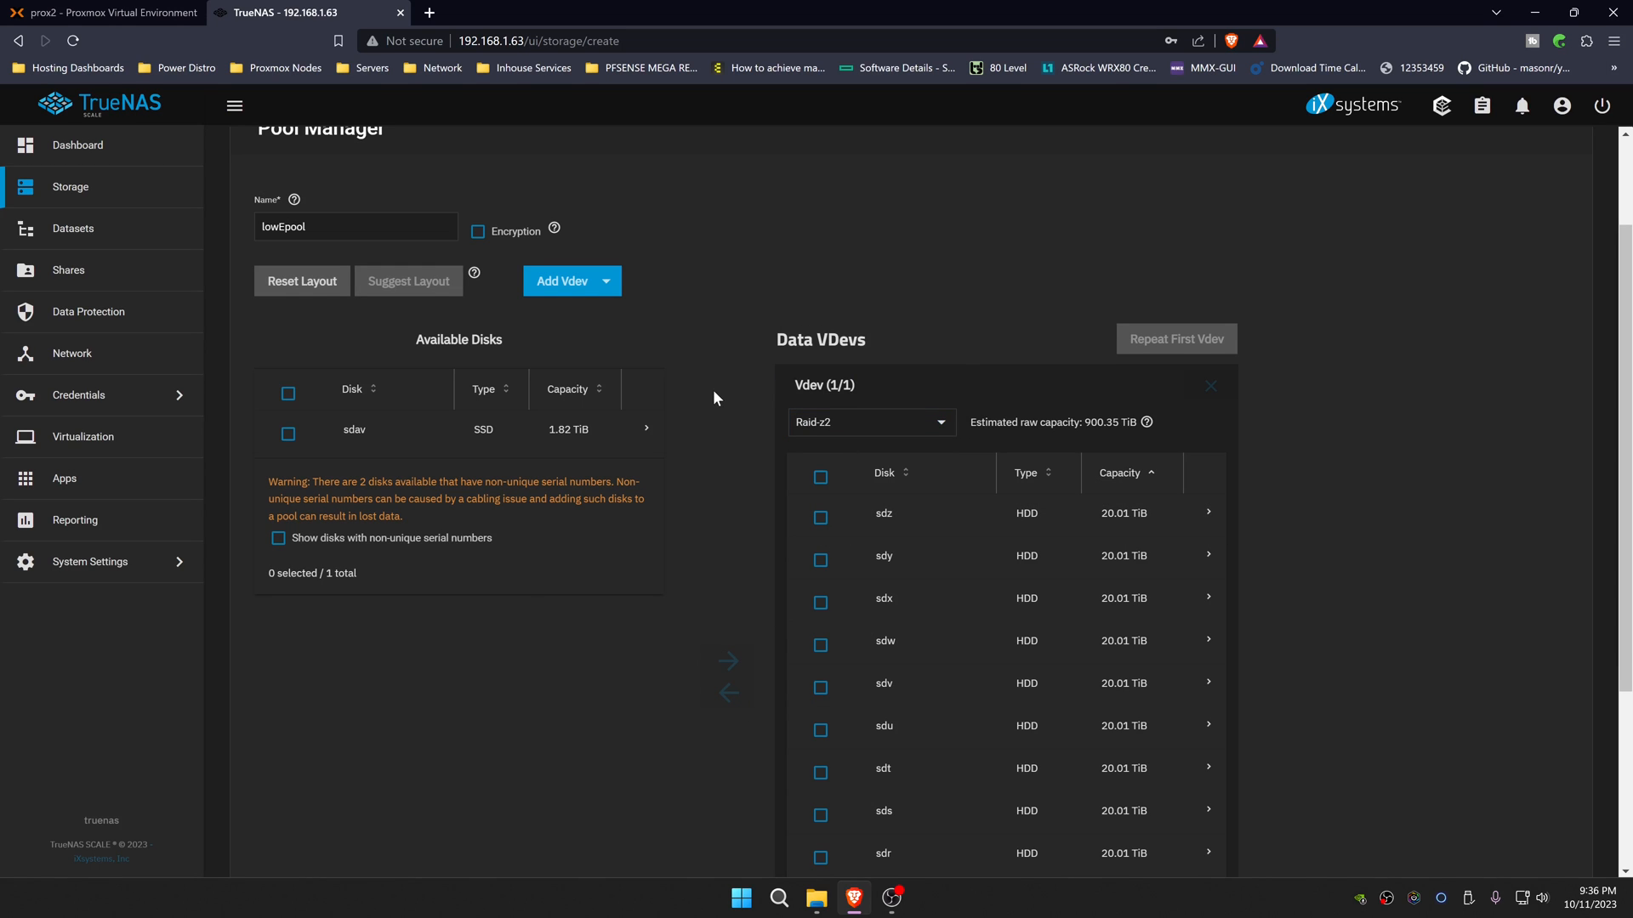
{"action": "scroll", "scroll_direction": "up", "scroll_amount": 3}
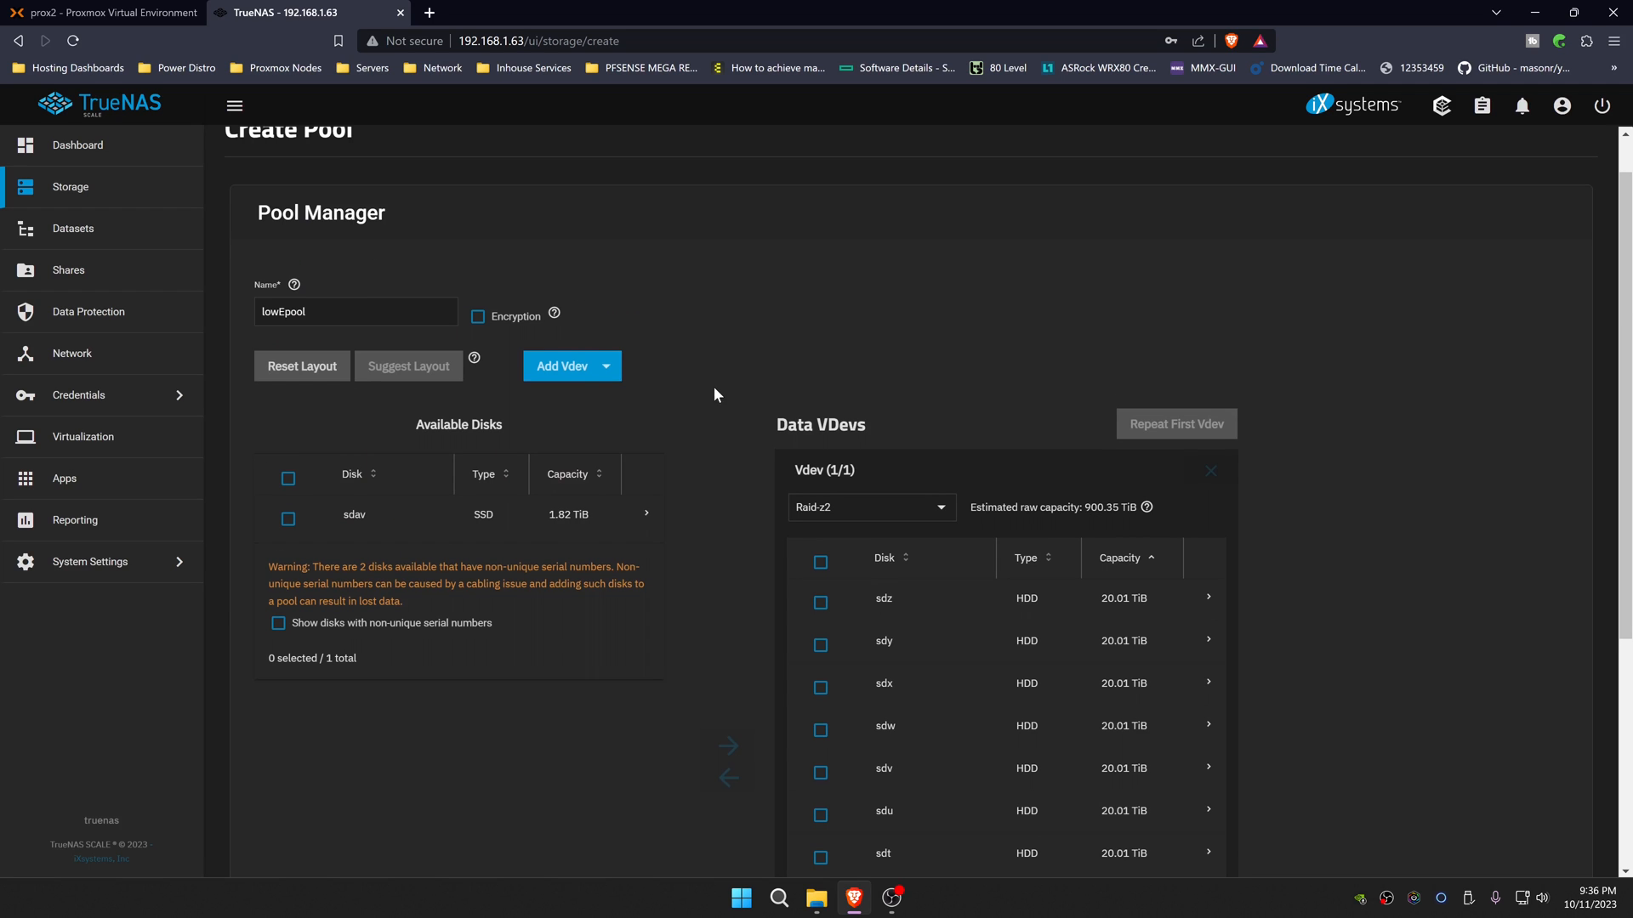
{"action": "left_click", "coordinate": [608, 366]}
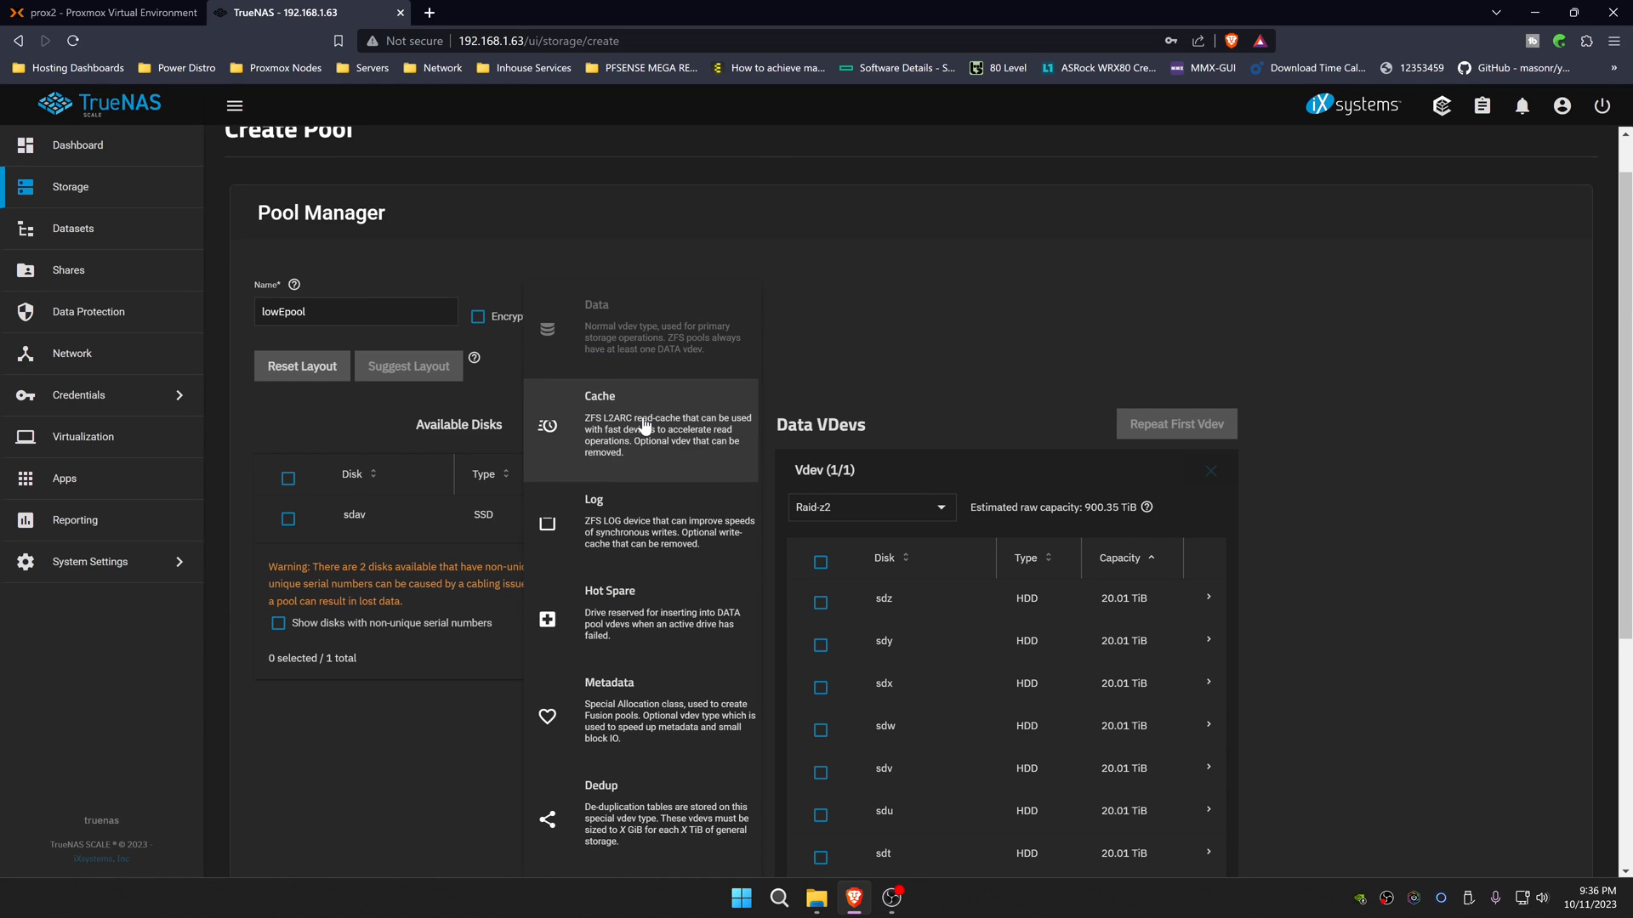
{"action": "left_click", "coordinate": [704, 444]}
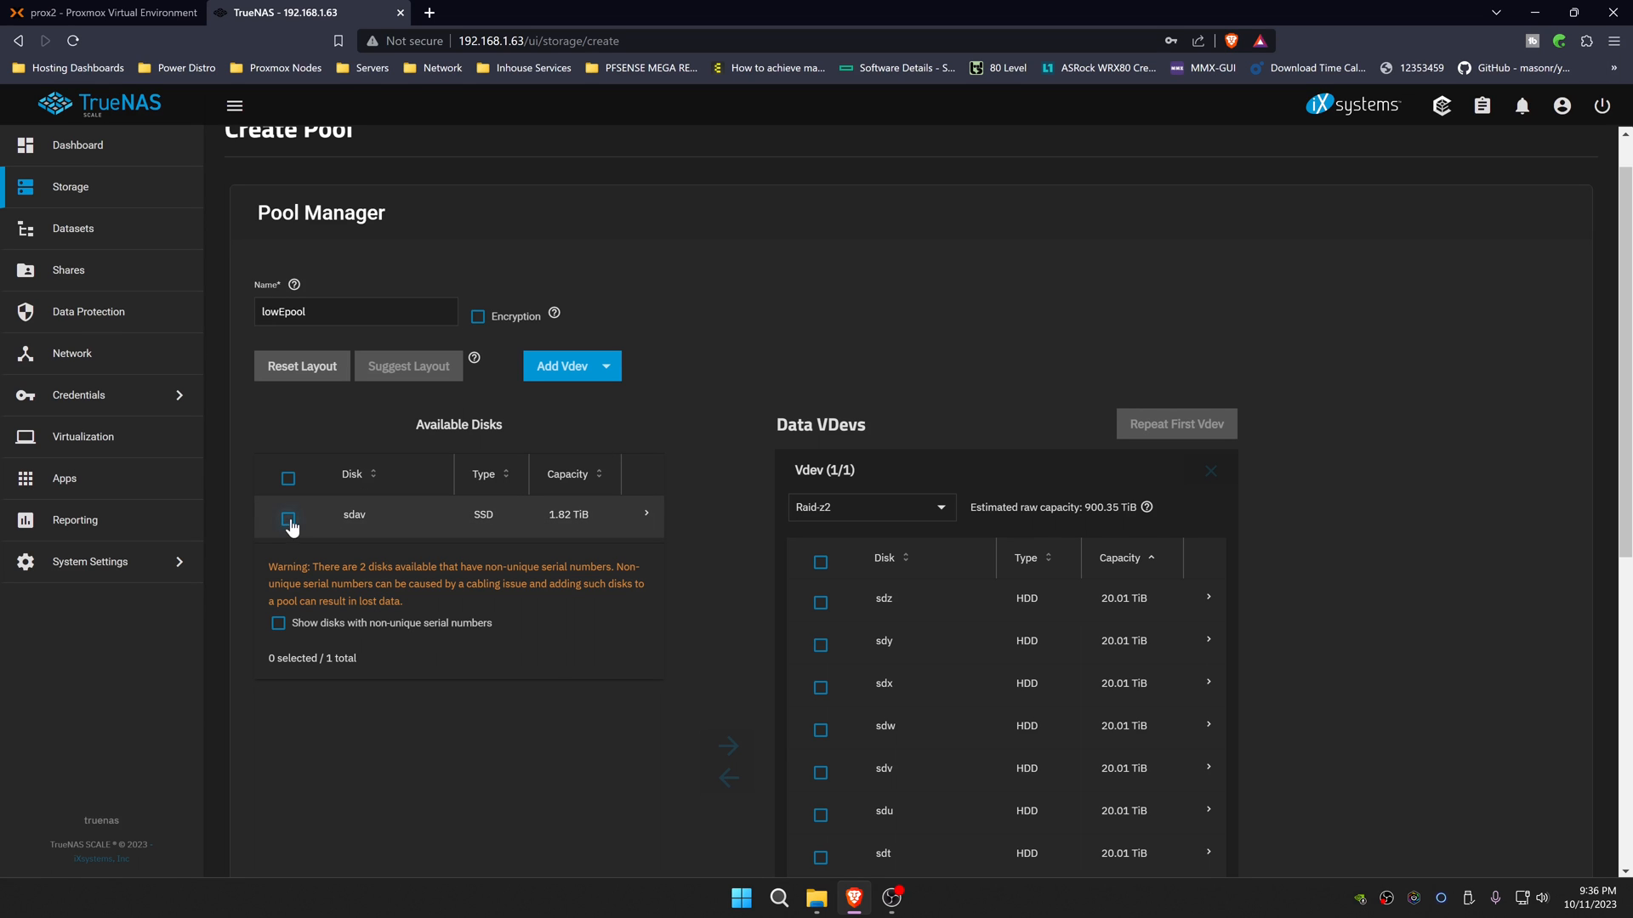
{"action": "left_click", "coordinate": [288, 520]}
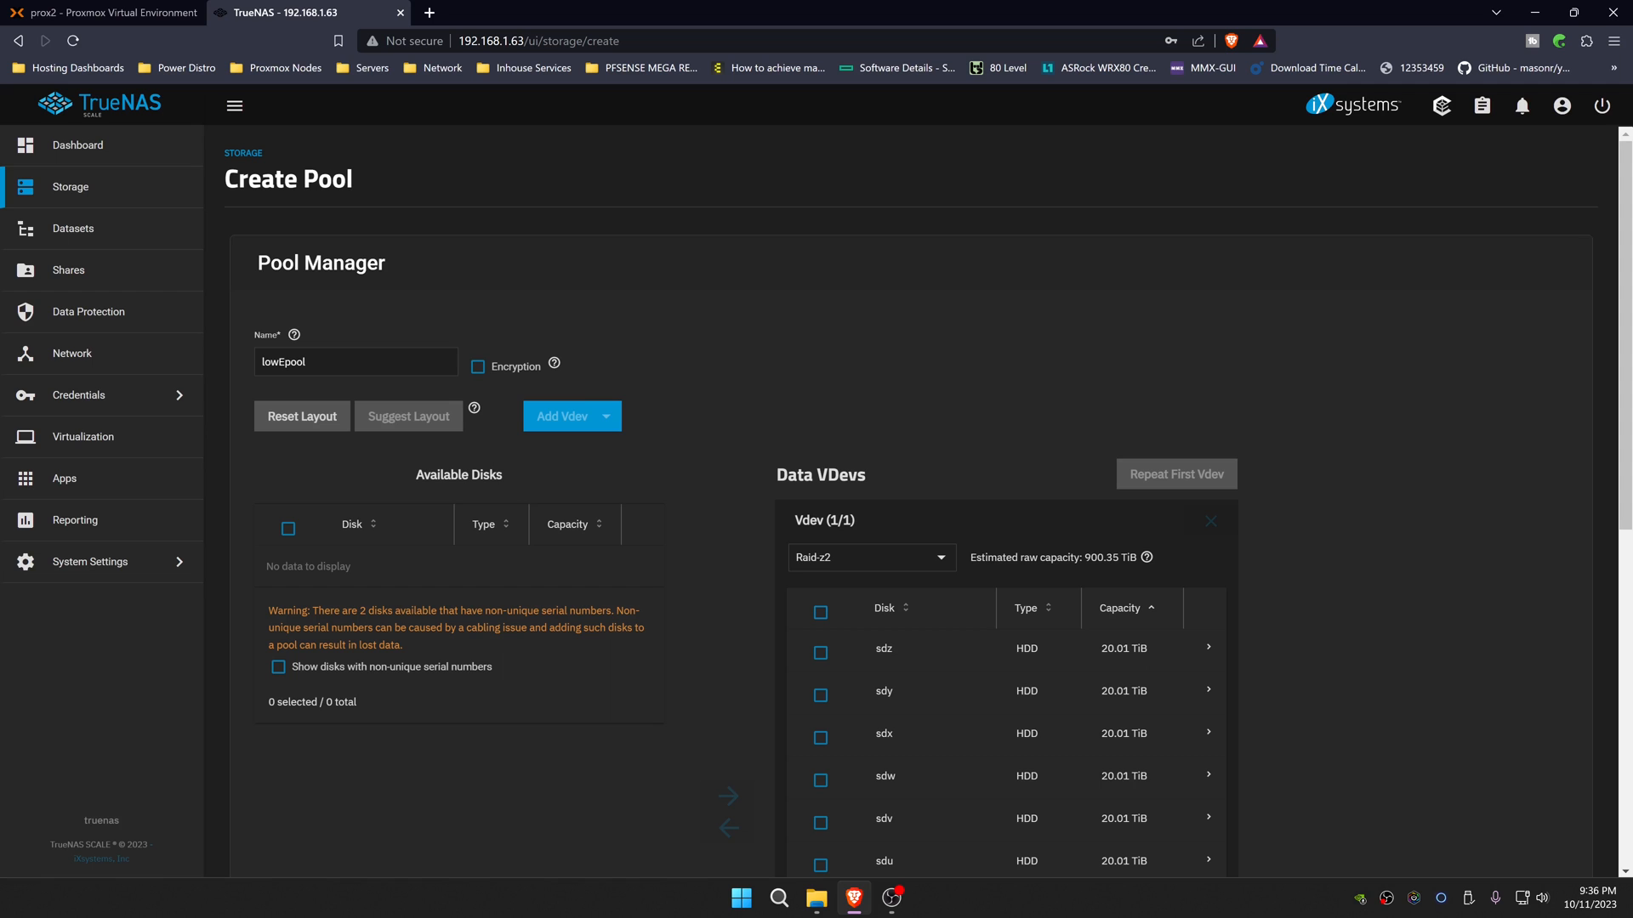
{"action": "scroll", "scroll_direction": "down", "scroll_amount": 3}
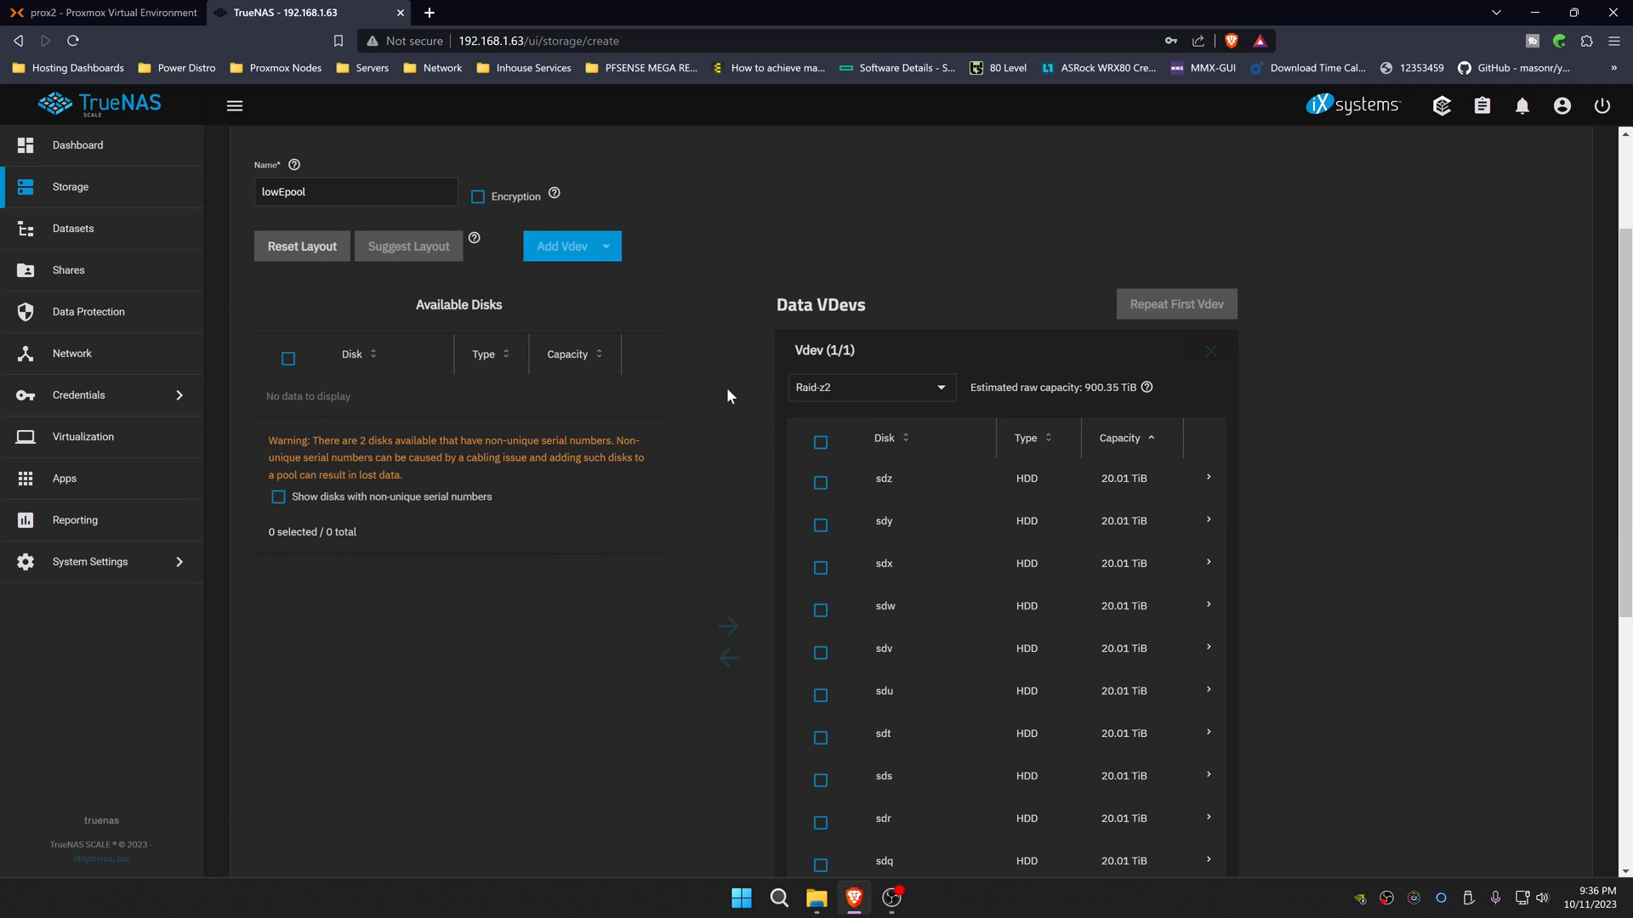
{"action": "scroll", "scroll_direction": "down", "scroll_amount": 3}
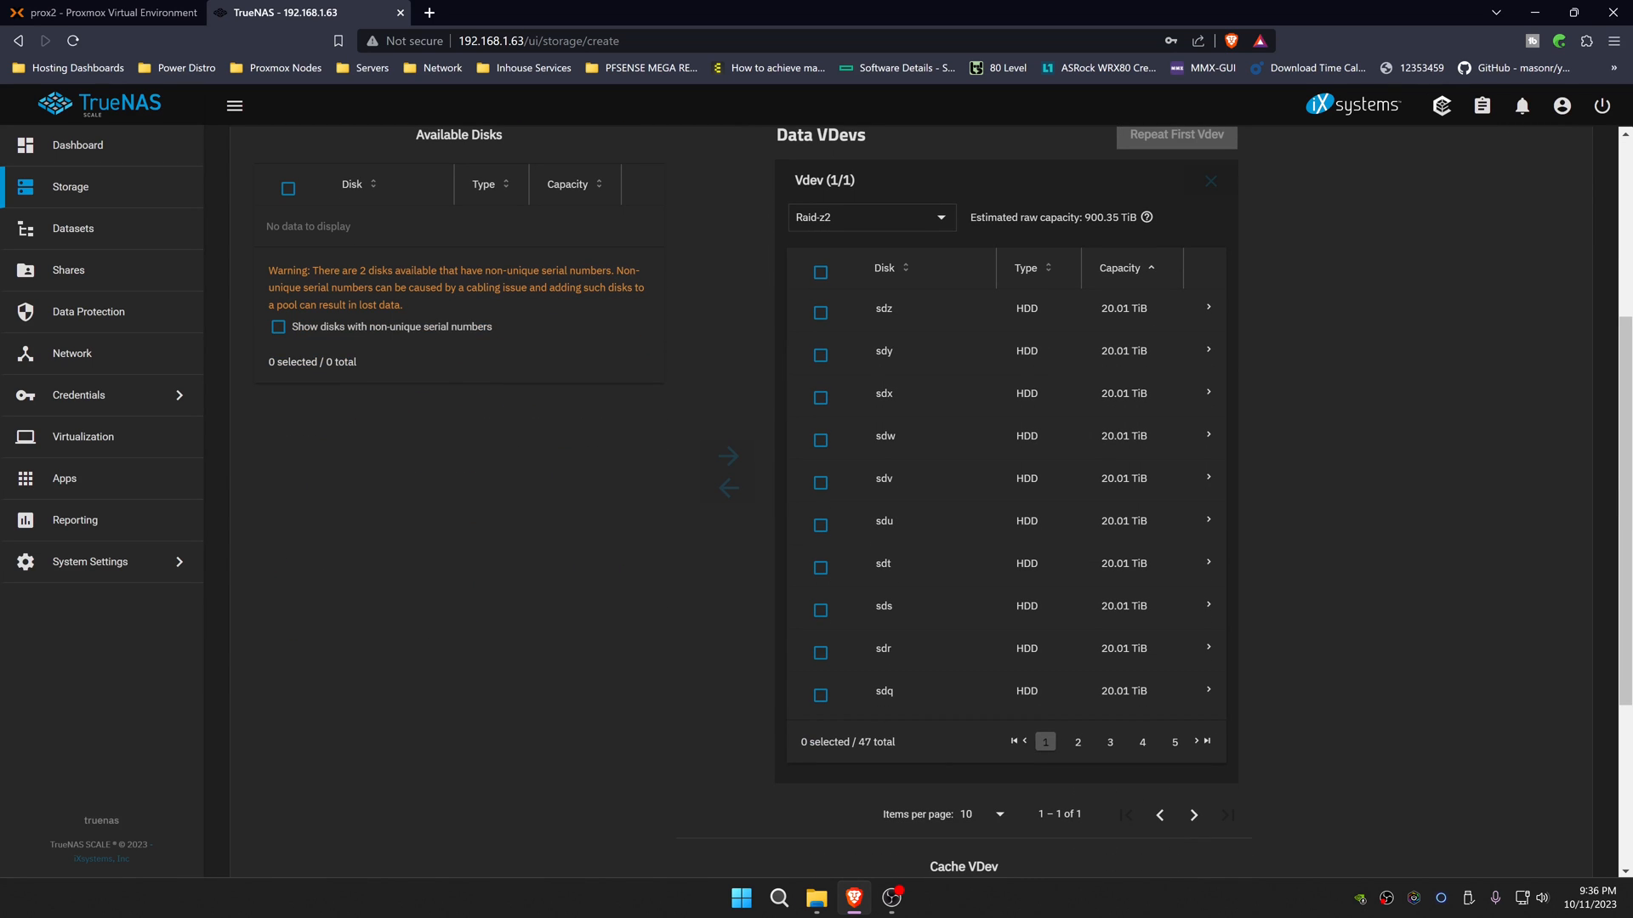
{"action": "mouse_move", "coordinate": [934, 226]}
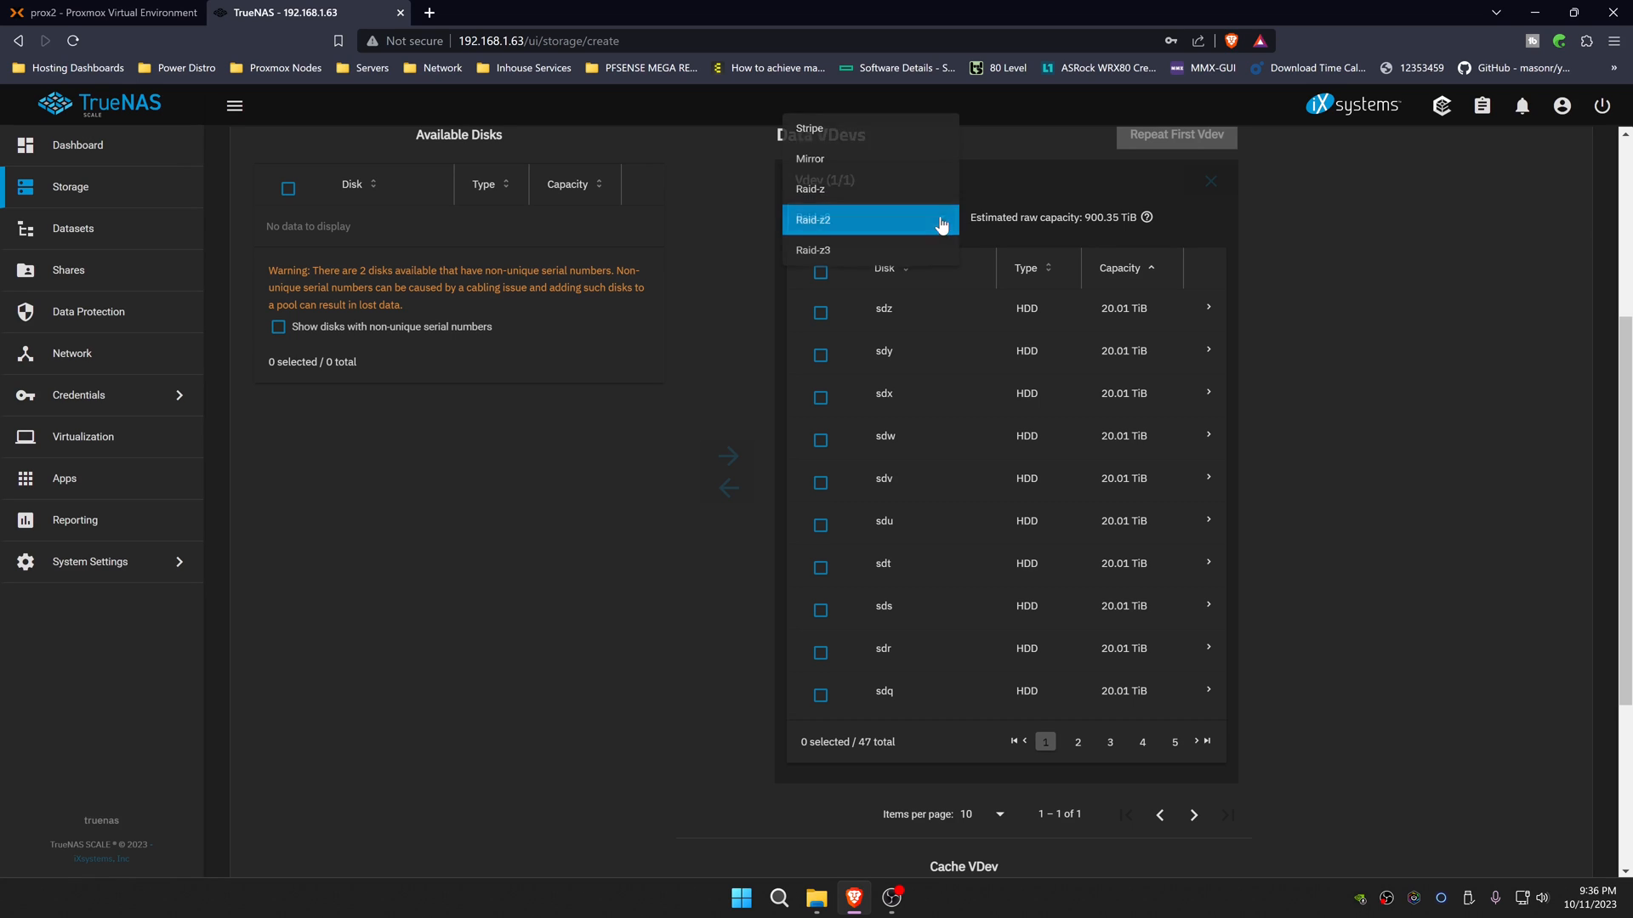
{"action": "left_click", "coordinate": [809, 189]}
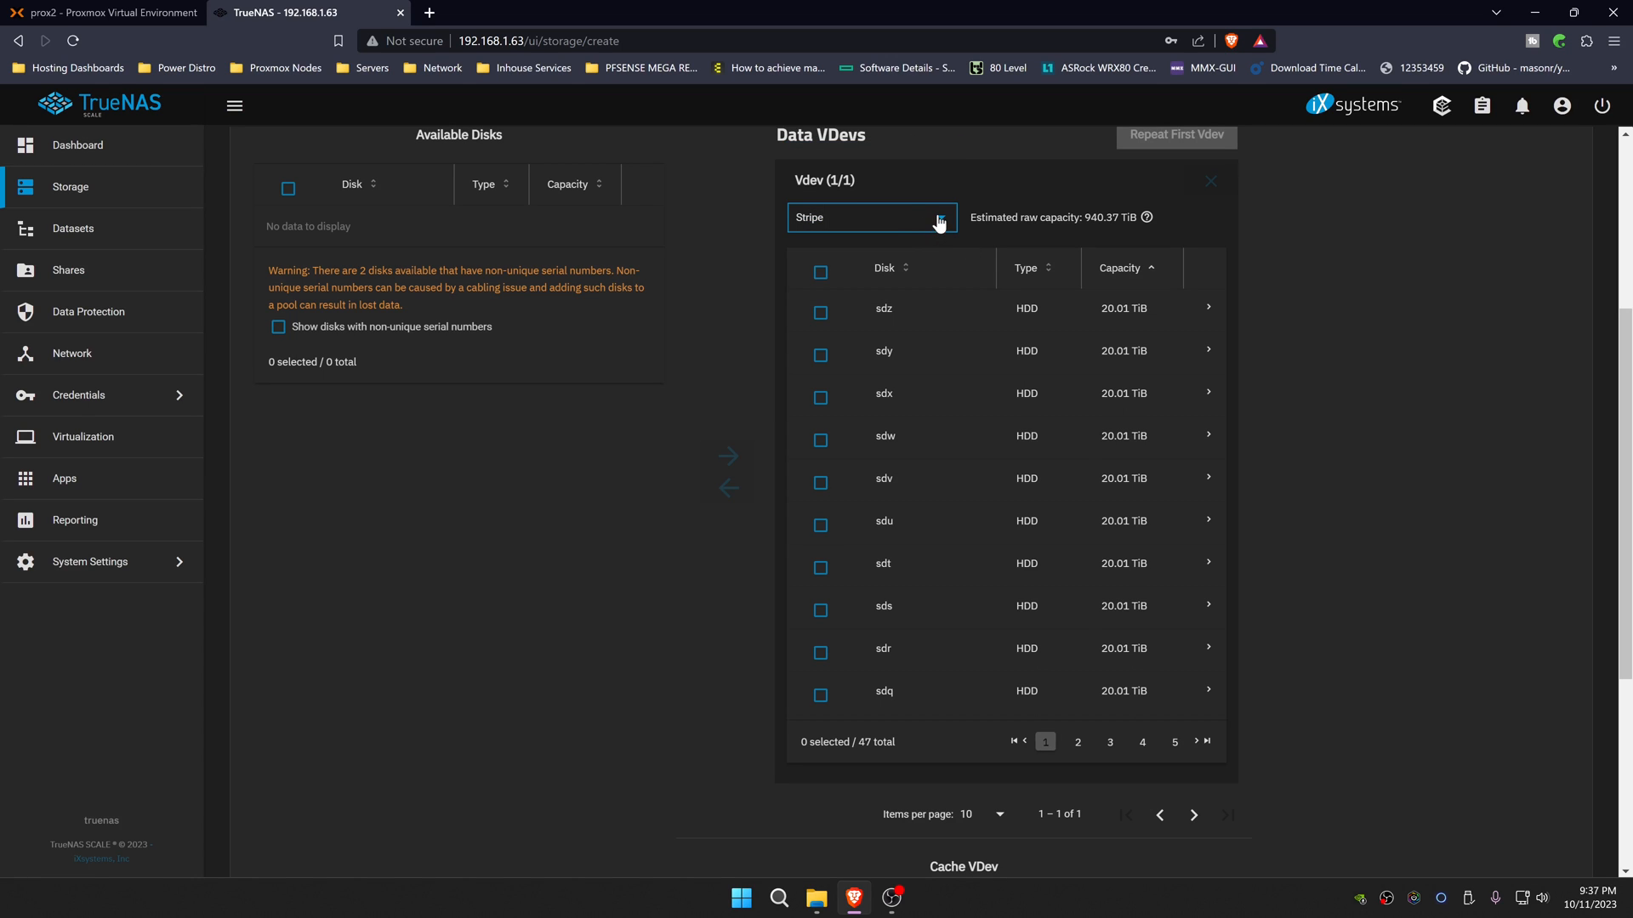
{"action": "mouse_move", "coordinate": [939, 223]}
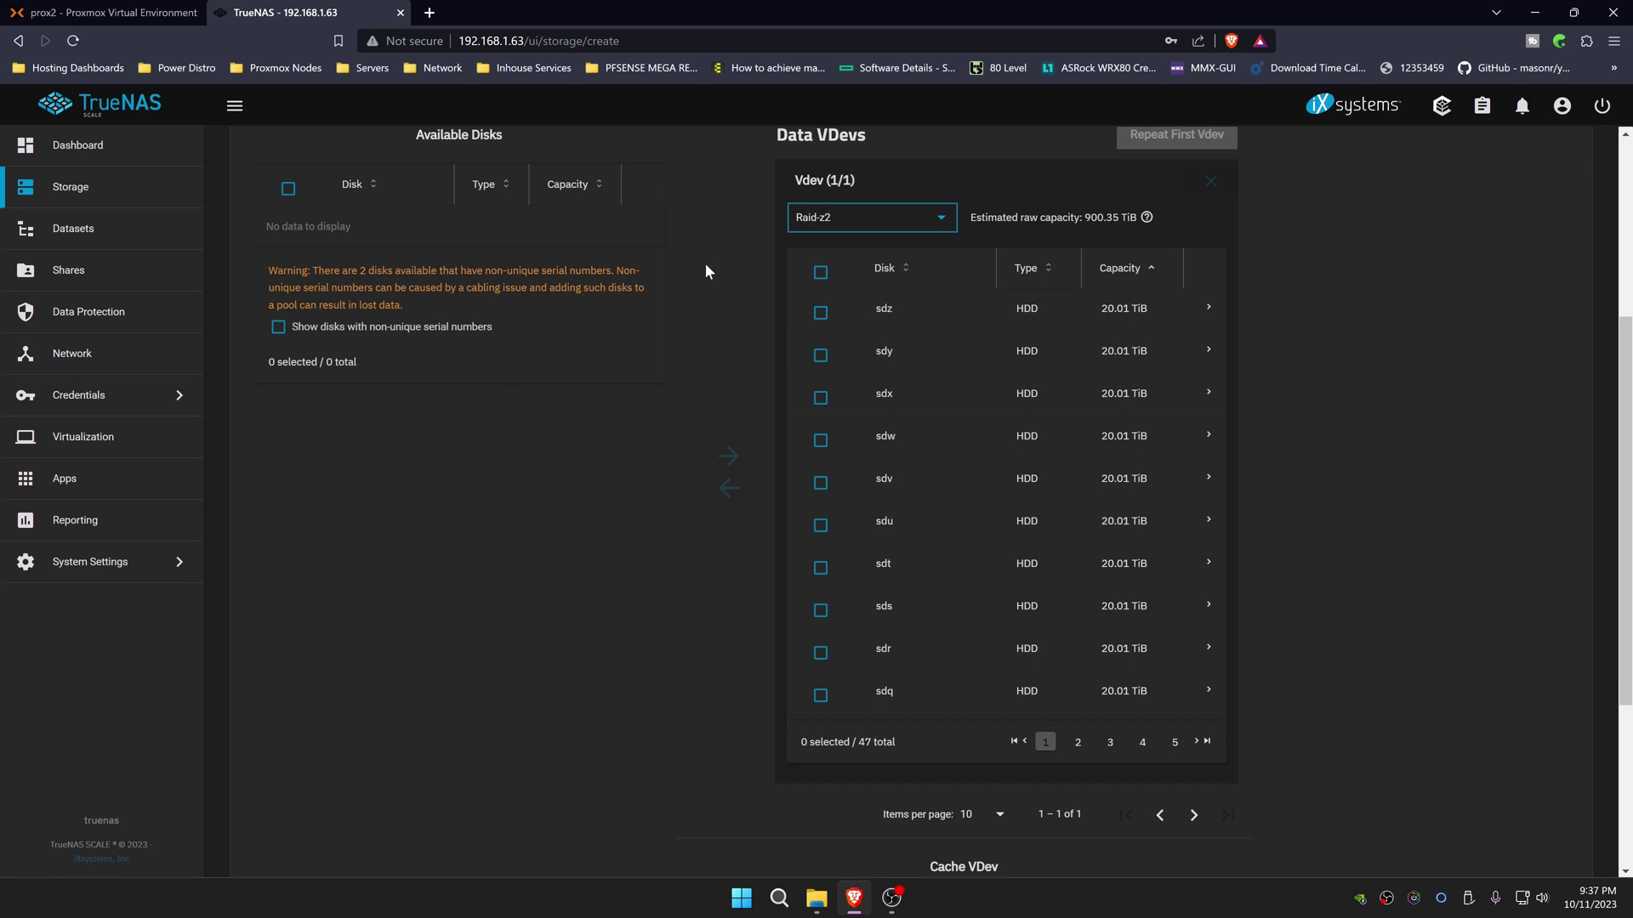
{"action": "scroll", "scroll_direction": "down", "scroll_amount": 3}
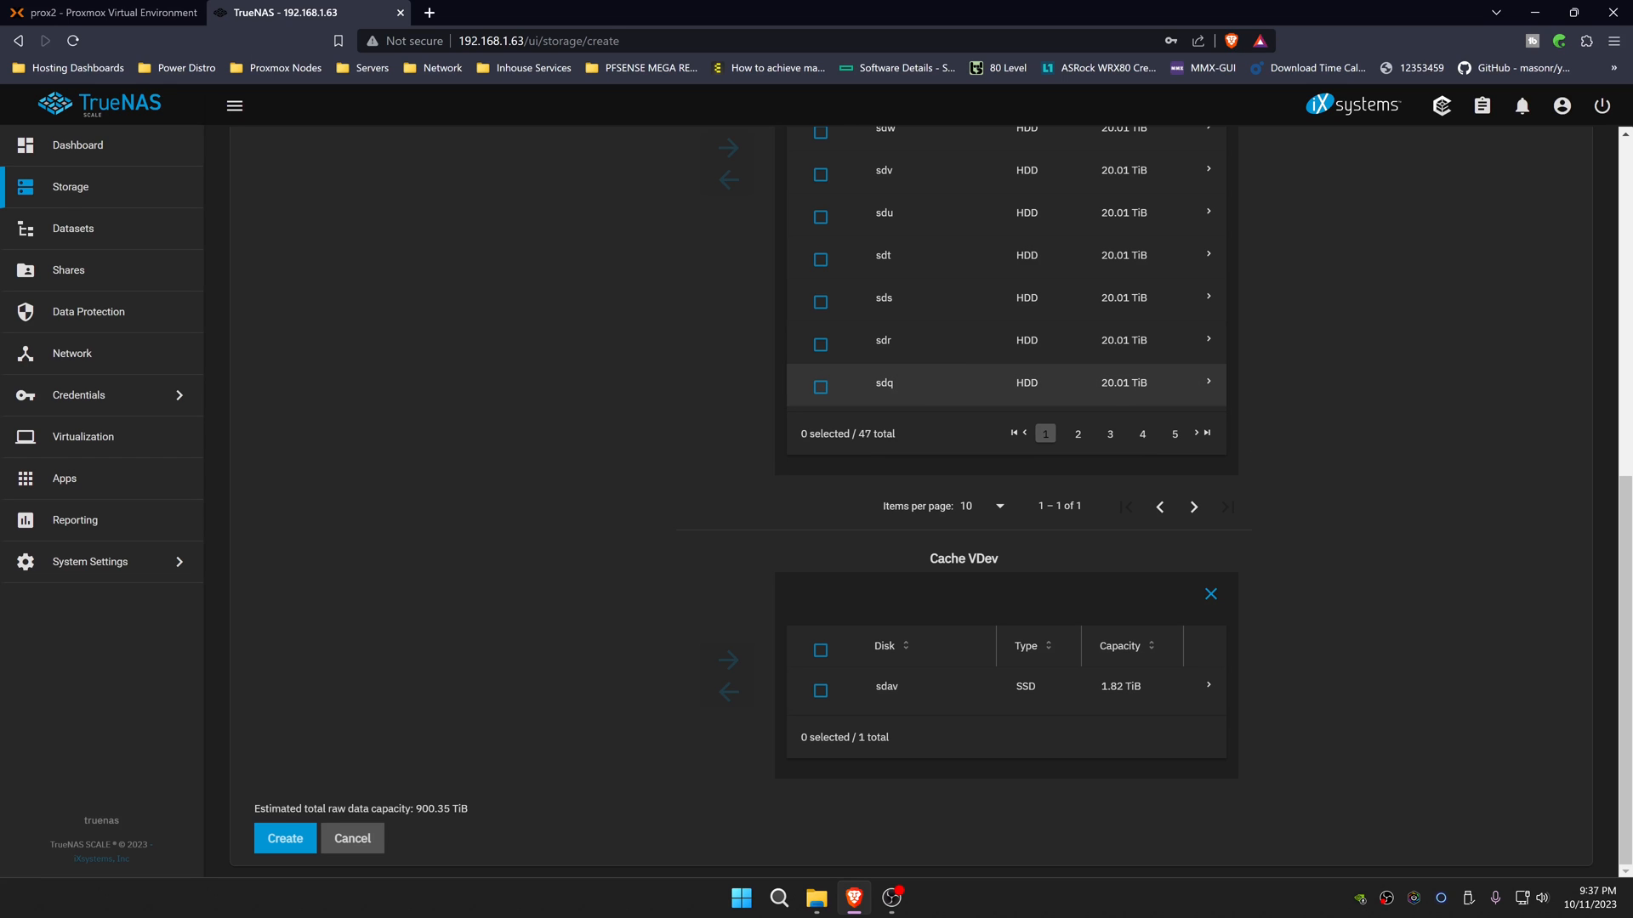
{"action": "mouse_move", "coordinate": [1124, 382]}
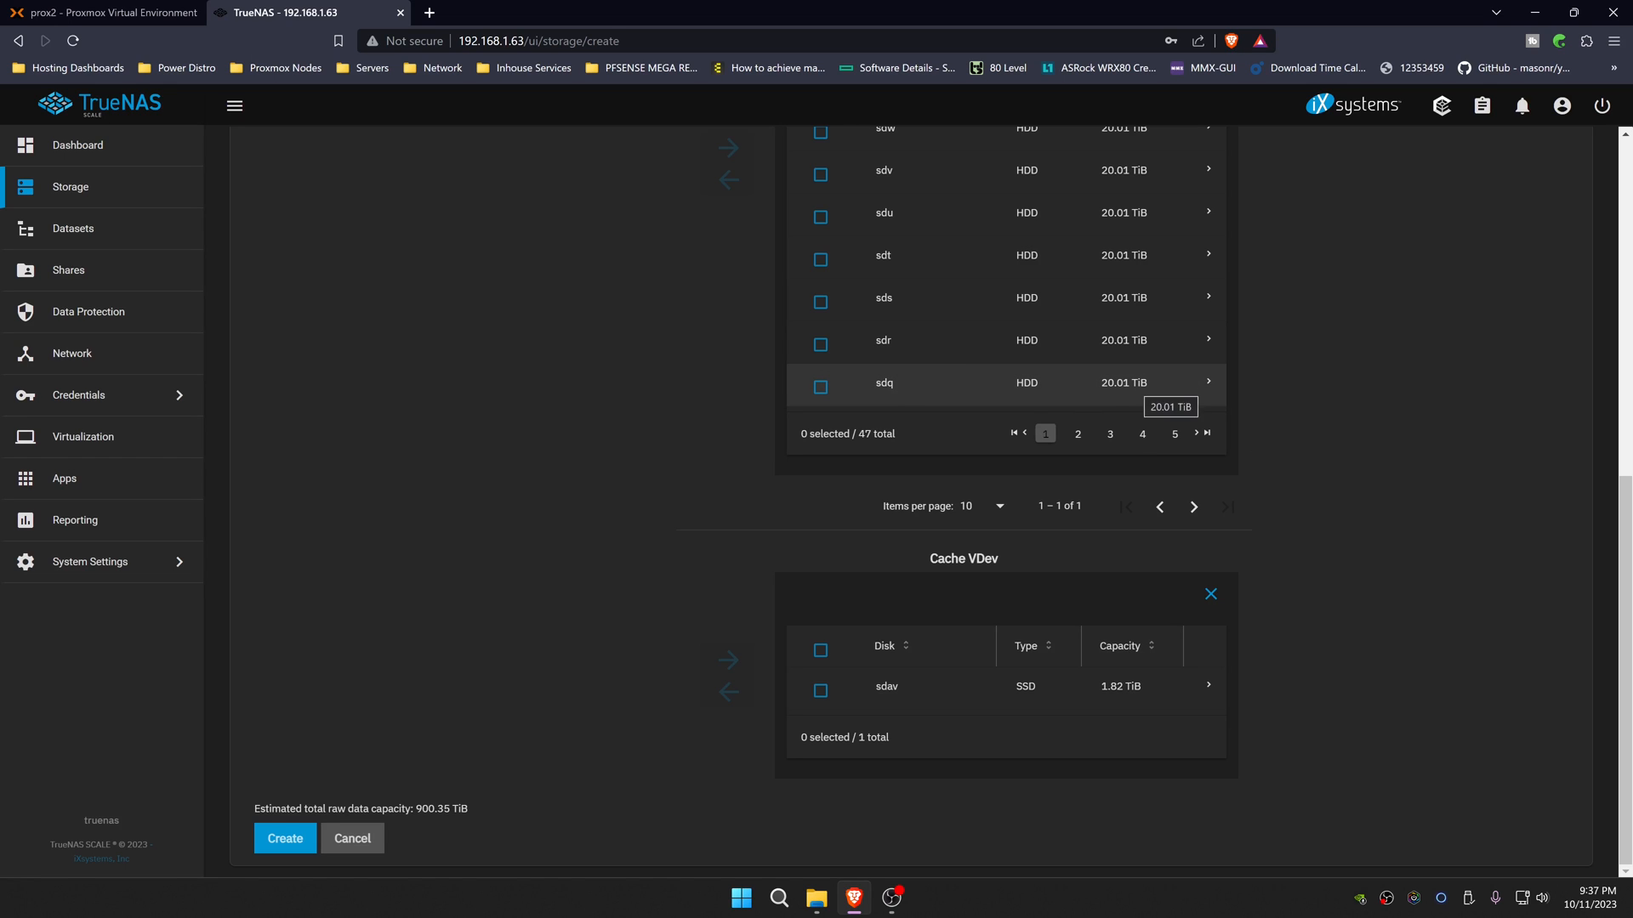
Step: Create lowEpool with its 47-wide RAID-Z2 data vdev and 1.82 TiB cache
{"action": "left_click", "coordinate": [284, 839]}
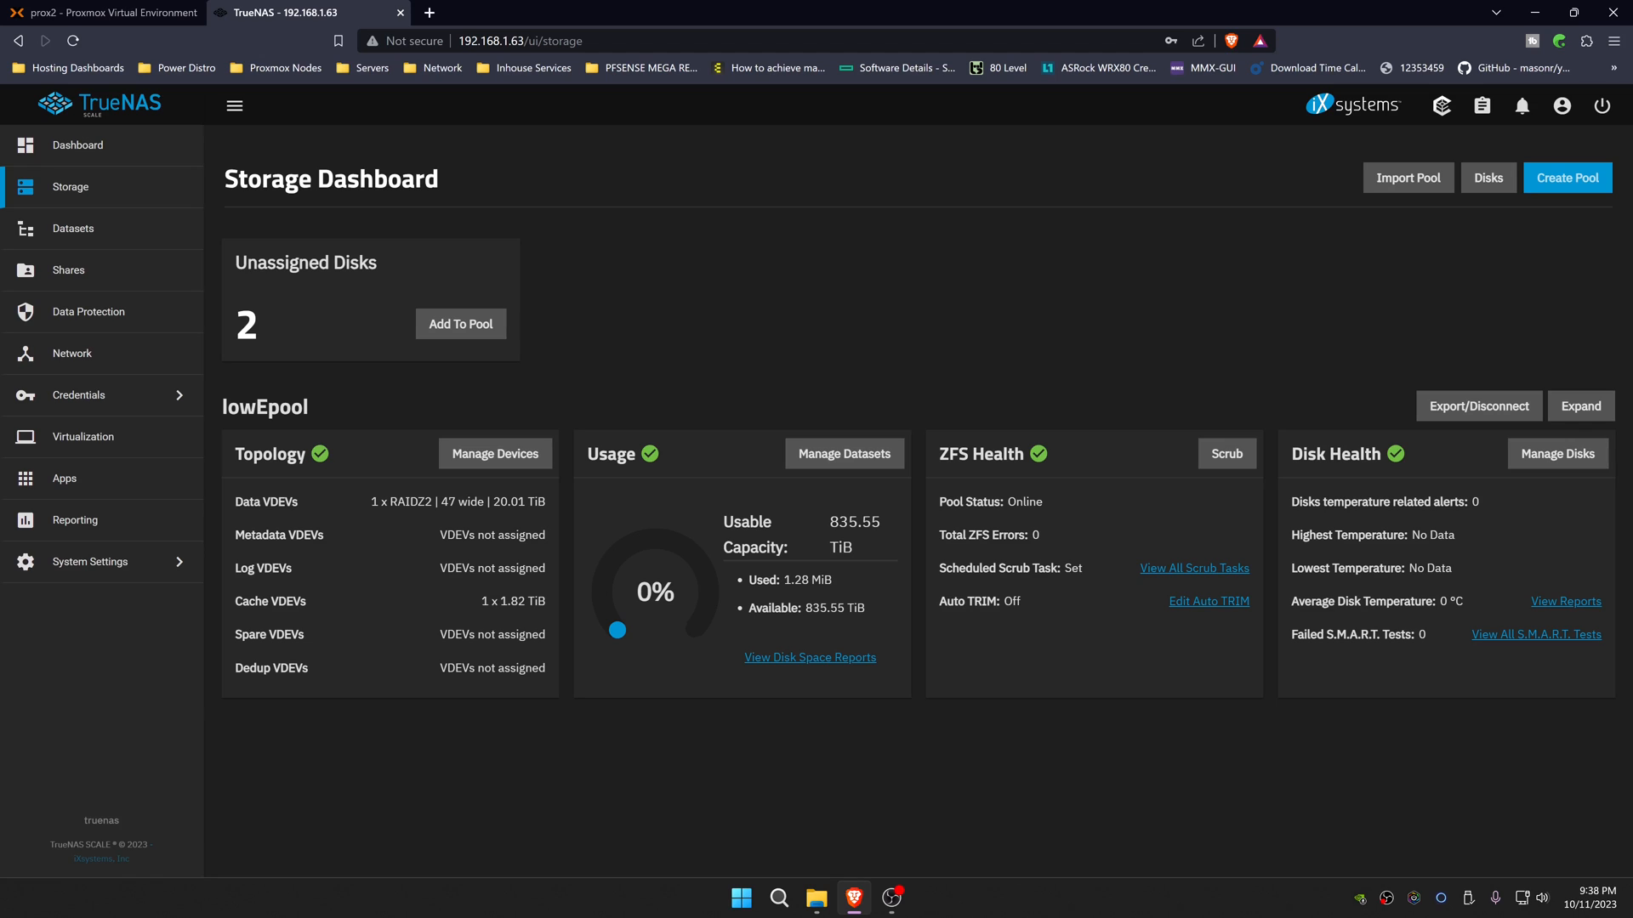
{"action": "mouse_move", "coordinate": [880, 538]}
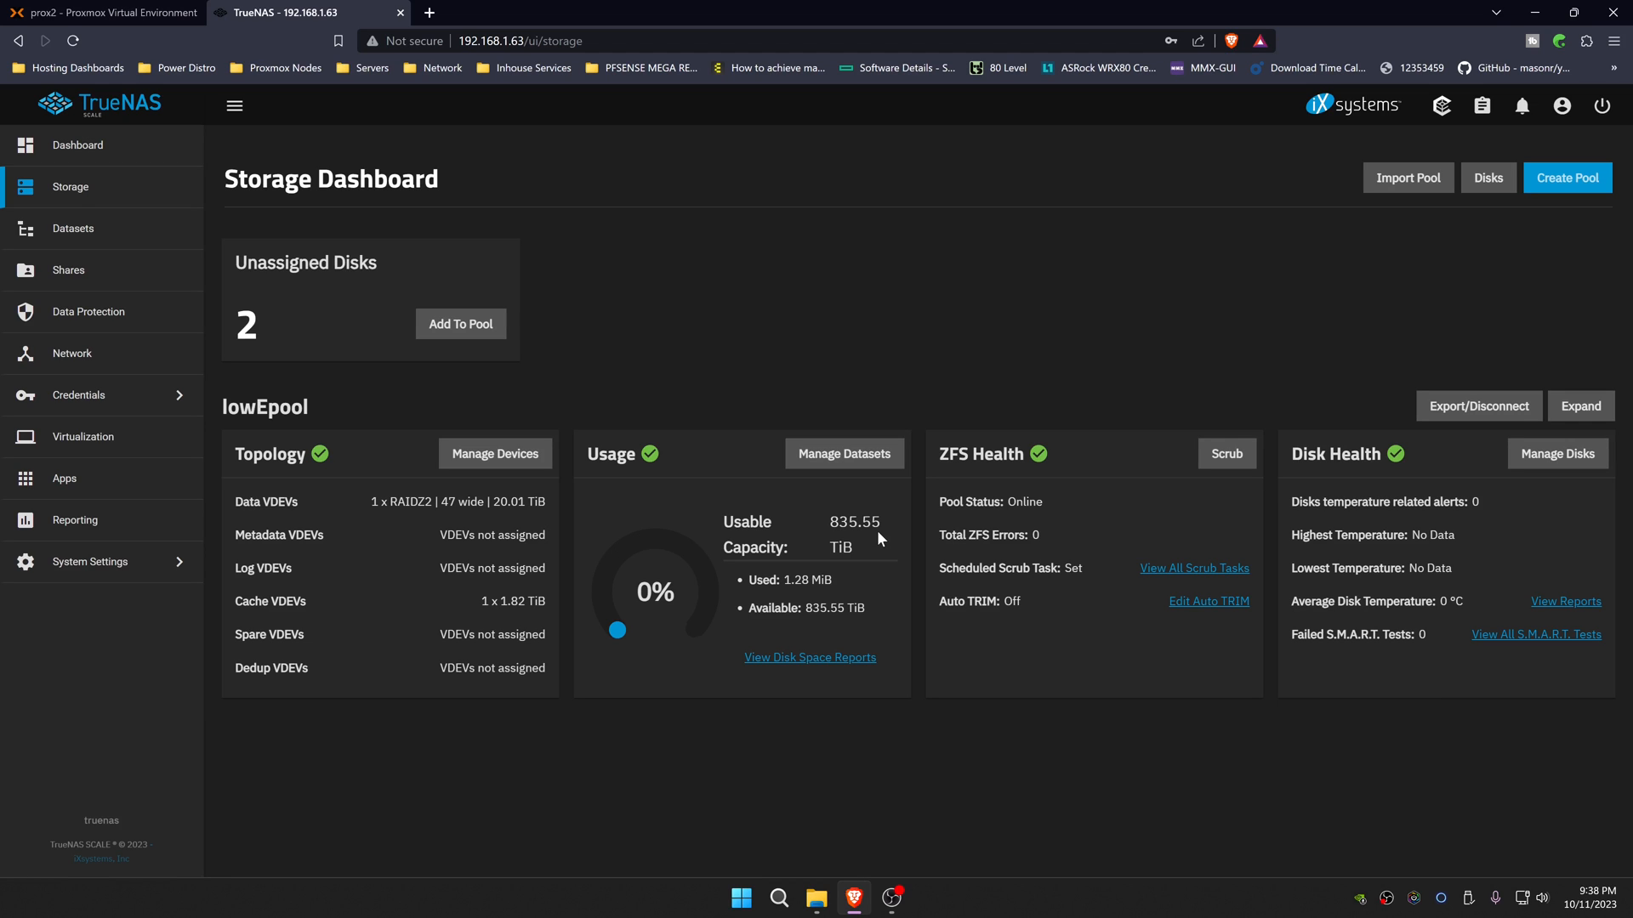
{"action": "mouse_move", "coordinate": [121, 145]}
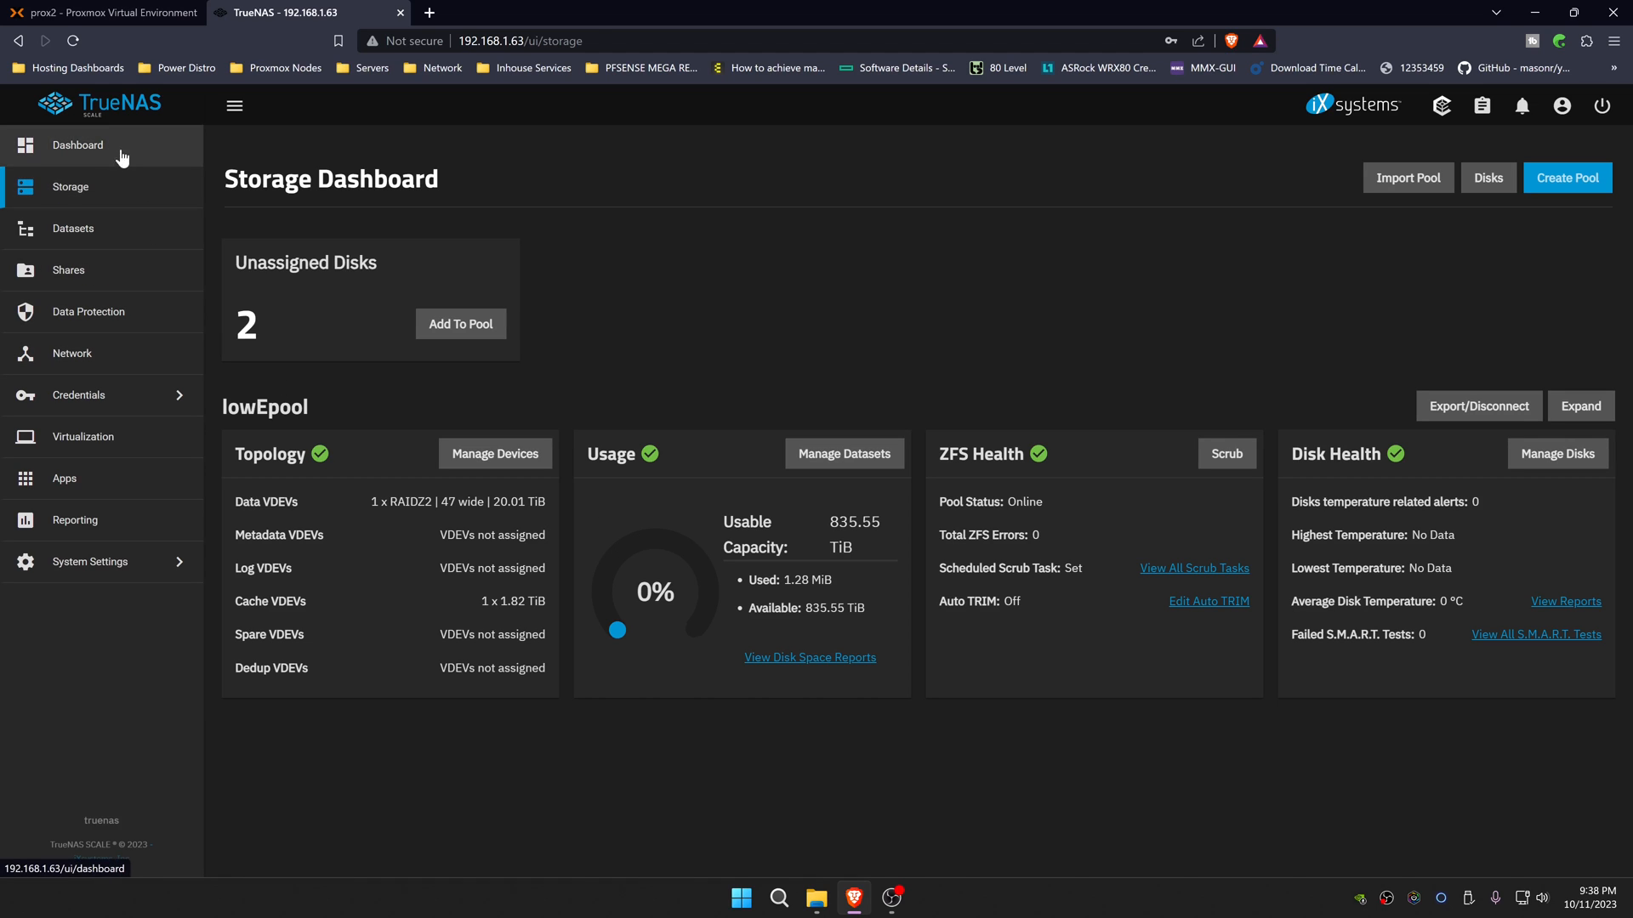
Step: Watch the dashboard list lowEpool while DSC_0506 copies to the jbod share
{"action": "left_click", "coordinate": [78, 144]}
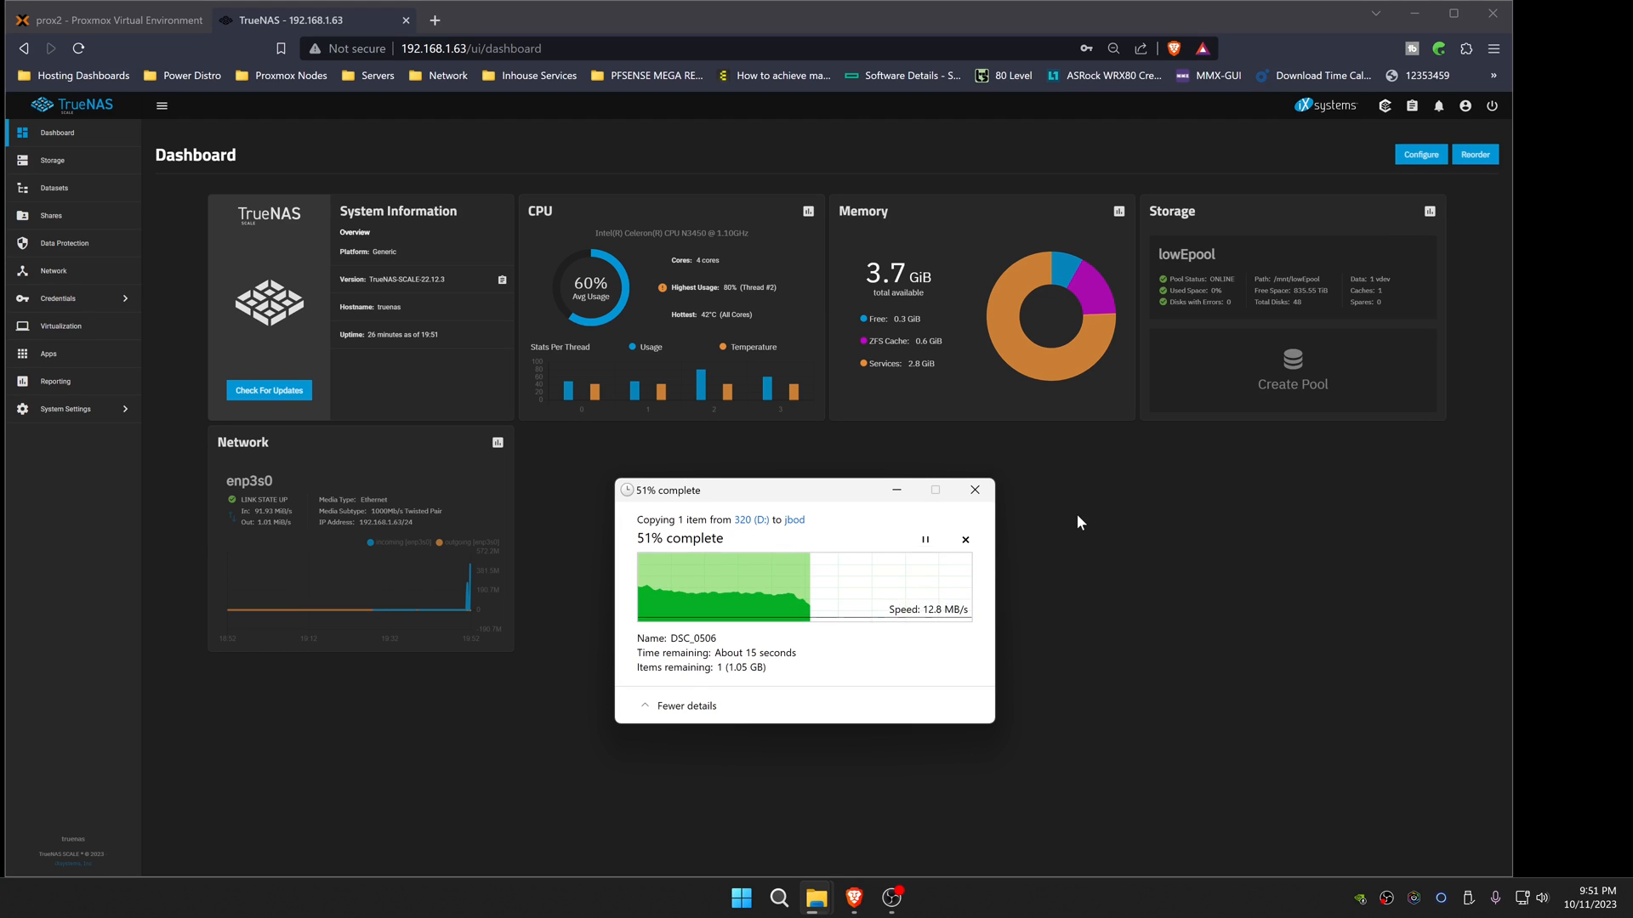
{"action": "left_click", "coordinate": [924, 539]}
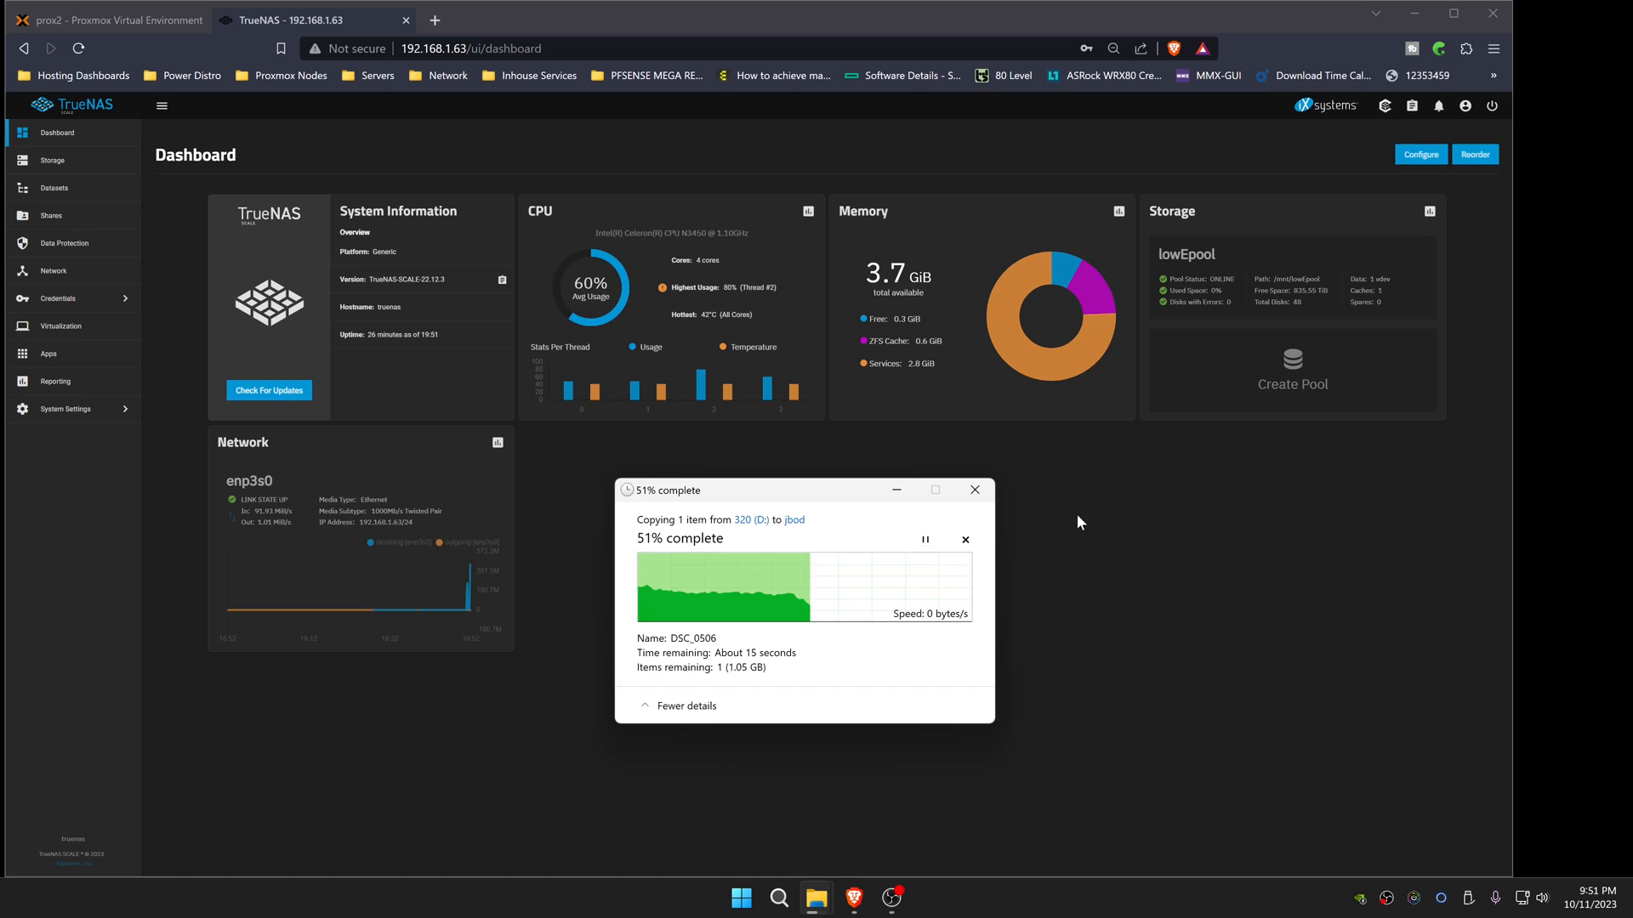